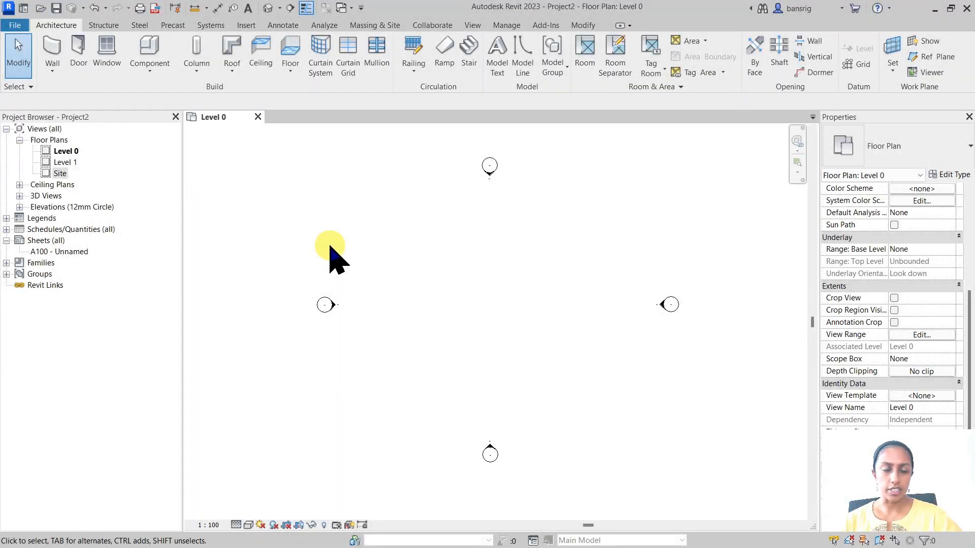
From the Site floor plan, start a new toposurface under Massing & Site with Place Point active
double_click(60, 173)
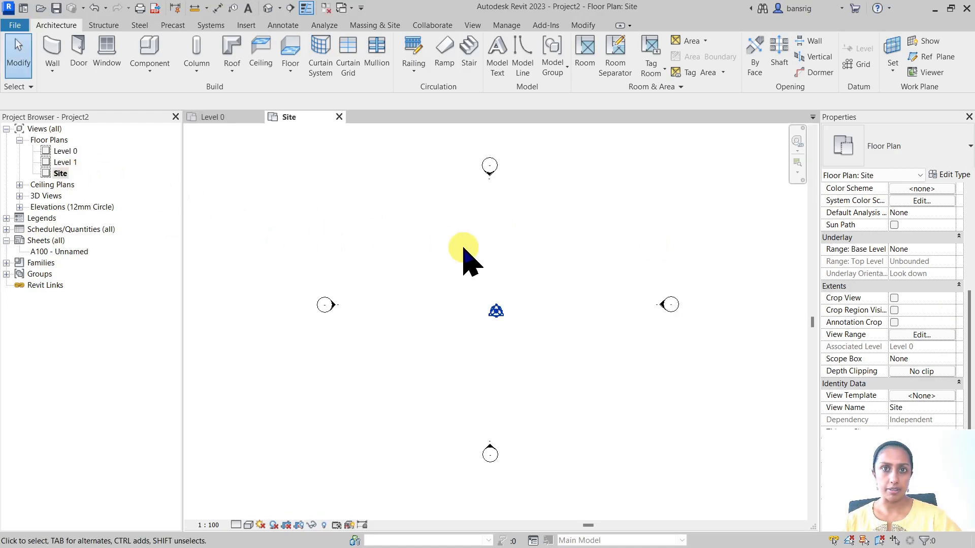
left_click(373, 26)
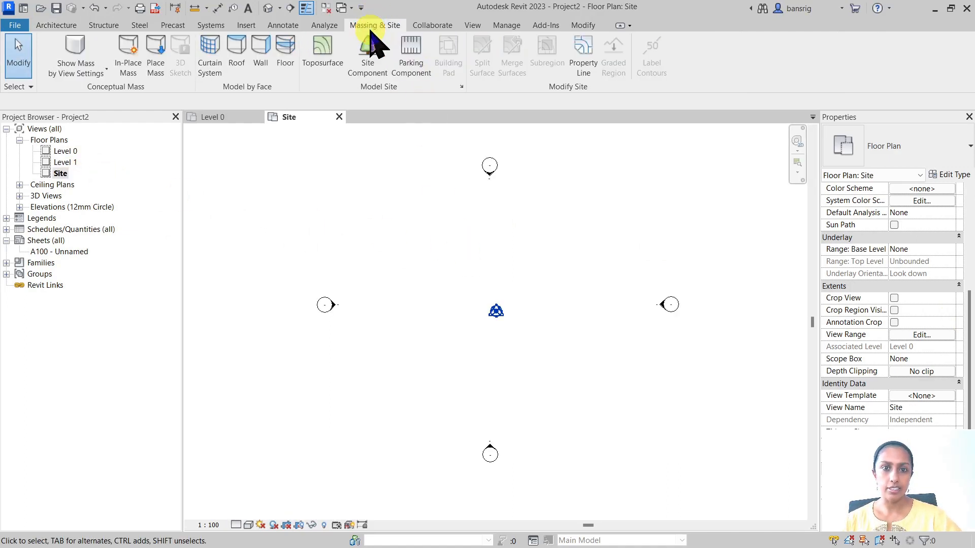
mouse_move(322, 50)
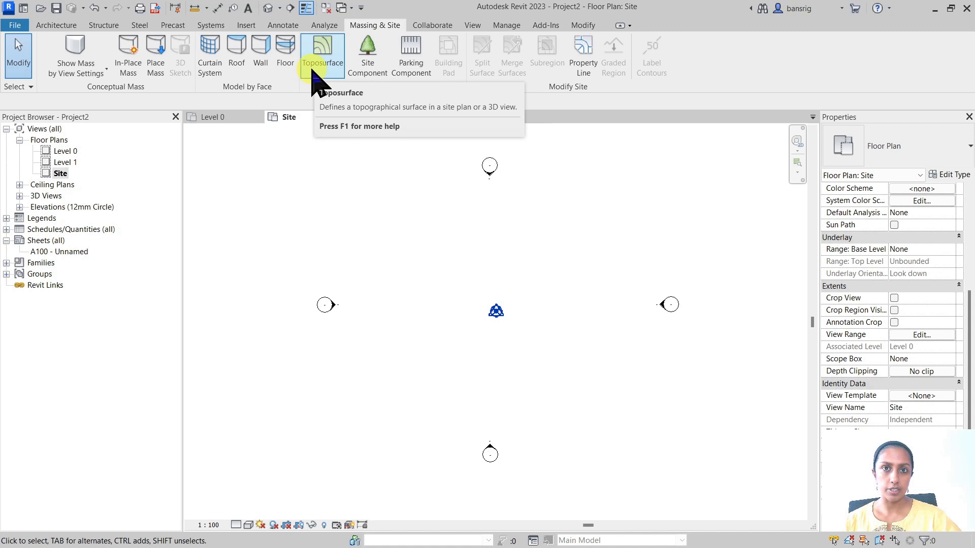
left_click(322, 49)
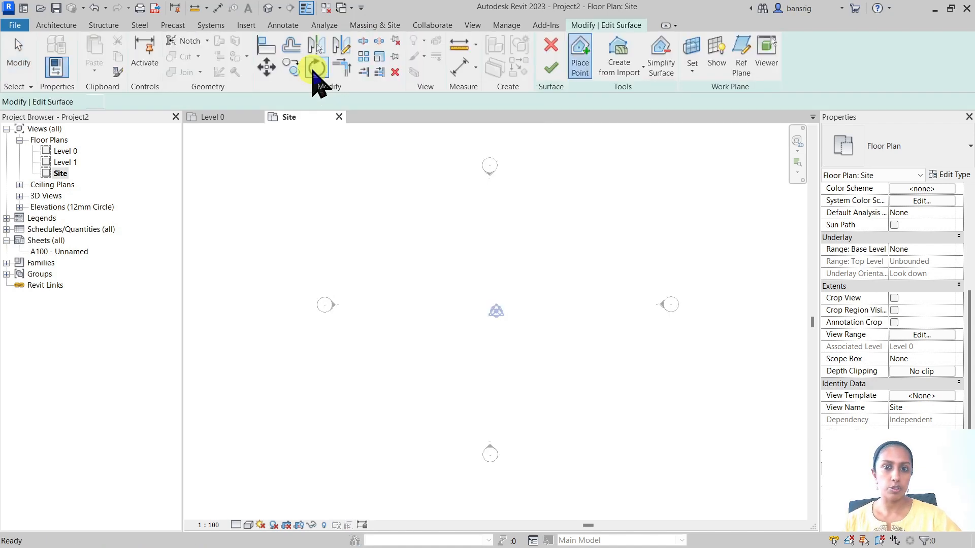
left_click(578, 55)
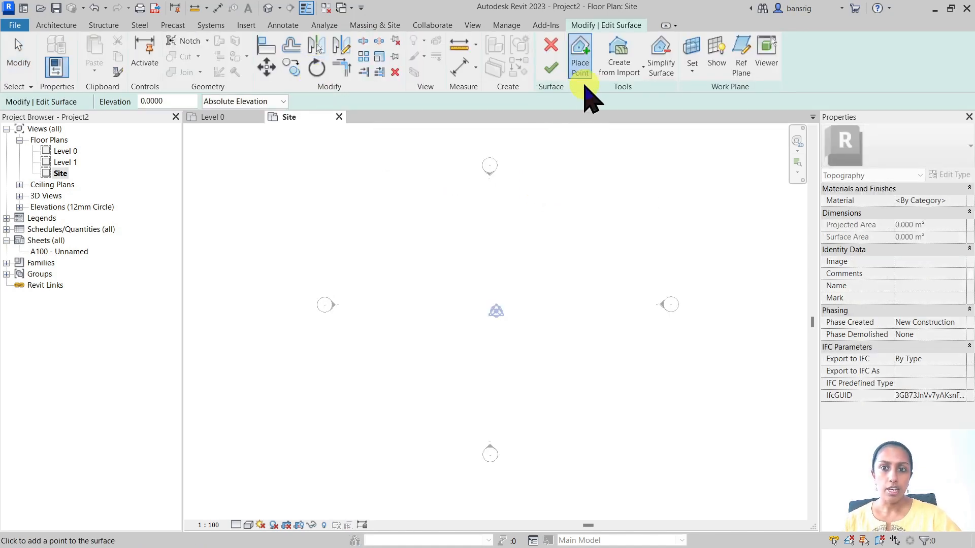
mouse_move(581, 50)
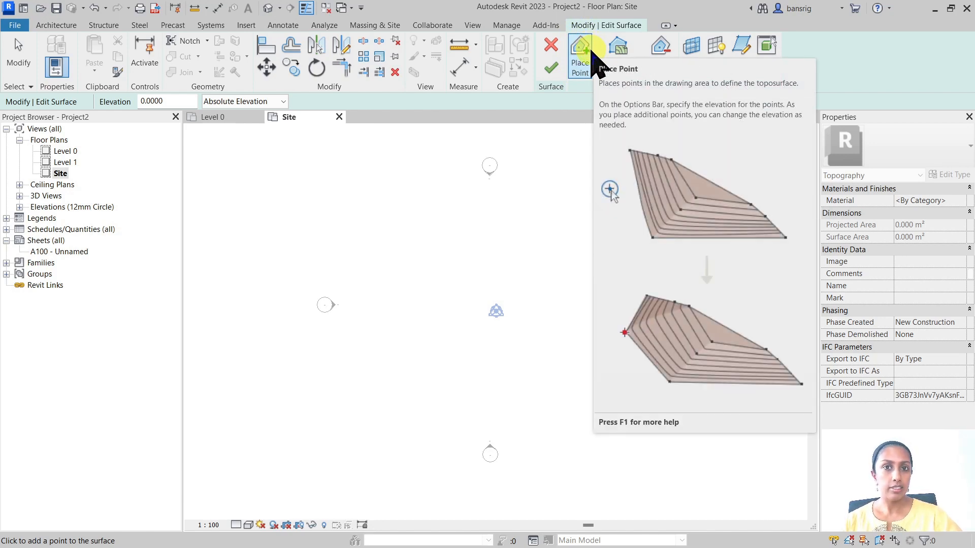
mouse_move(621, 56)
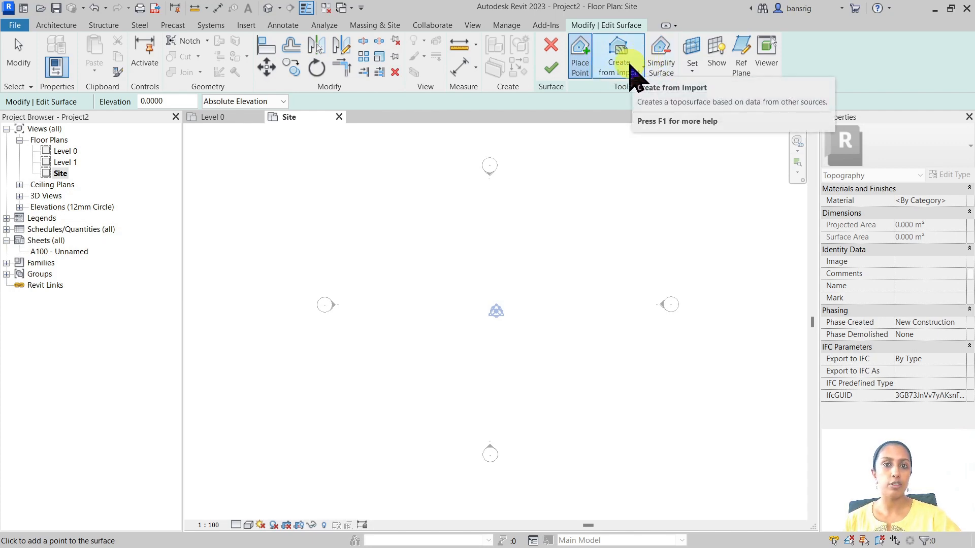
left_click(618, 54)
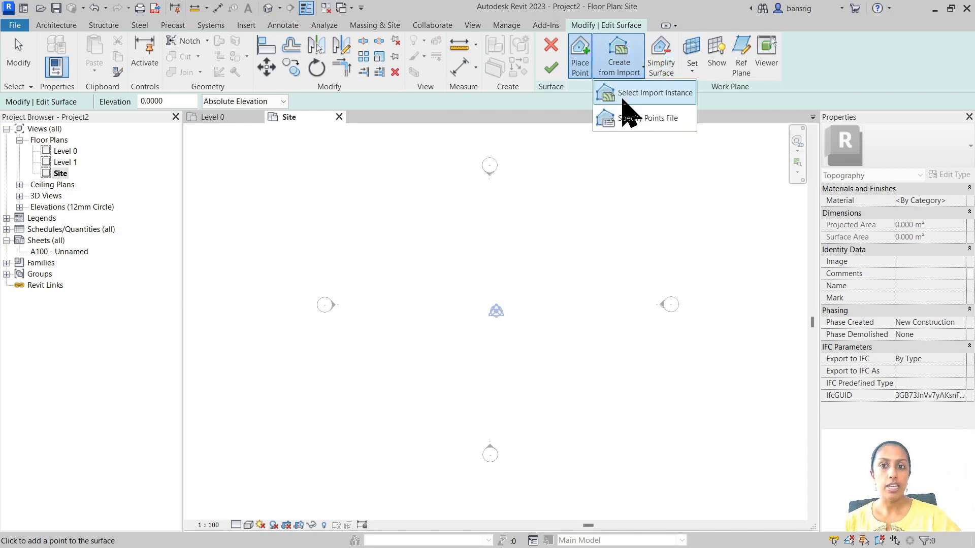
mouse_move(619, 144)
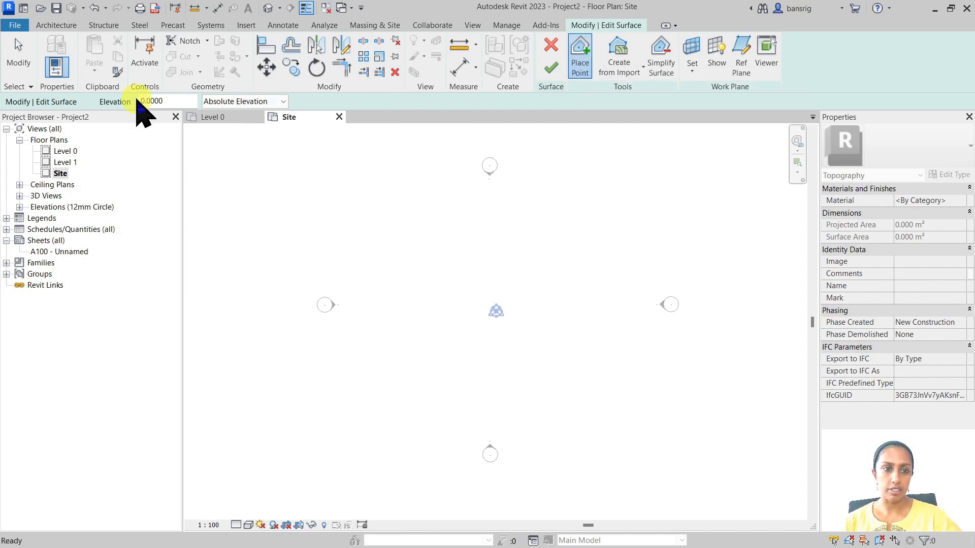
Place six boundary points at elevation 0 and select the Elevation value for the next ring
left_click(158, 102)
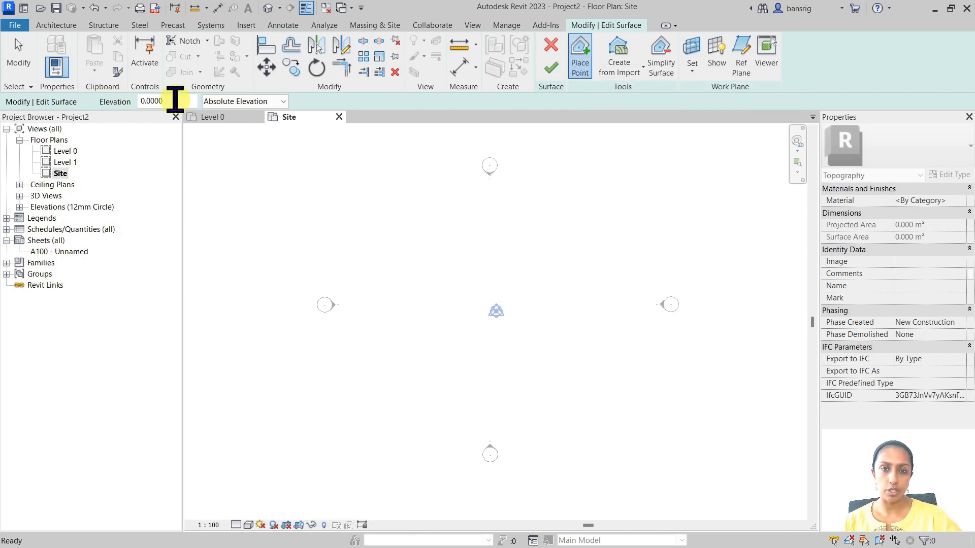
mouse_move(383, 219)
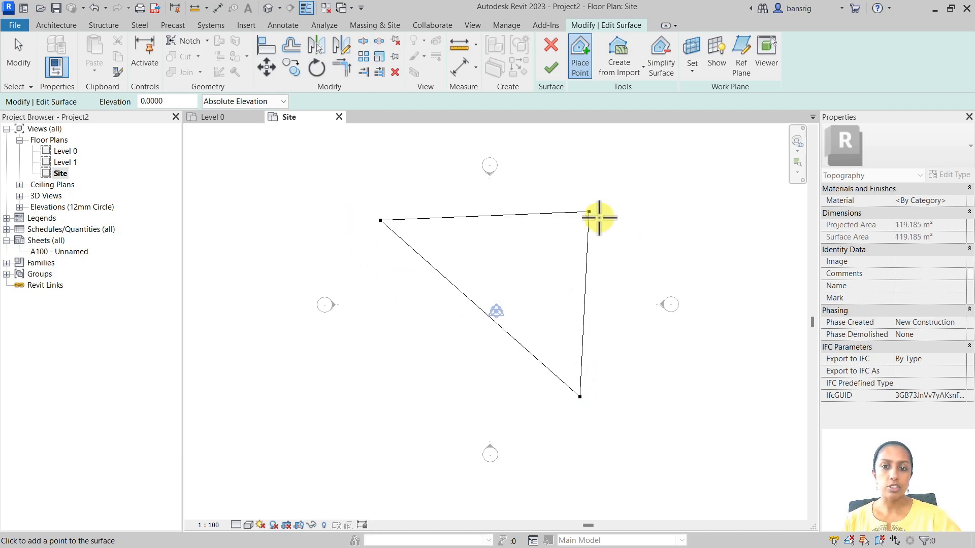
mouse_move(413, 428)
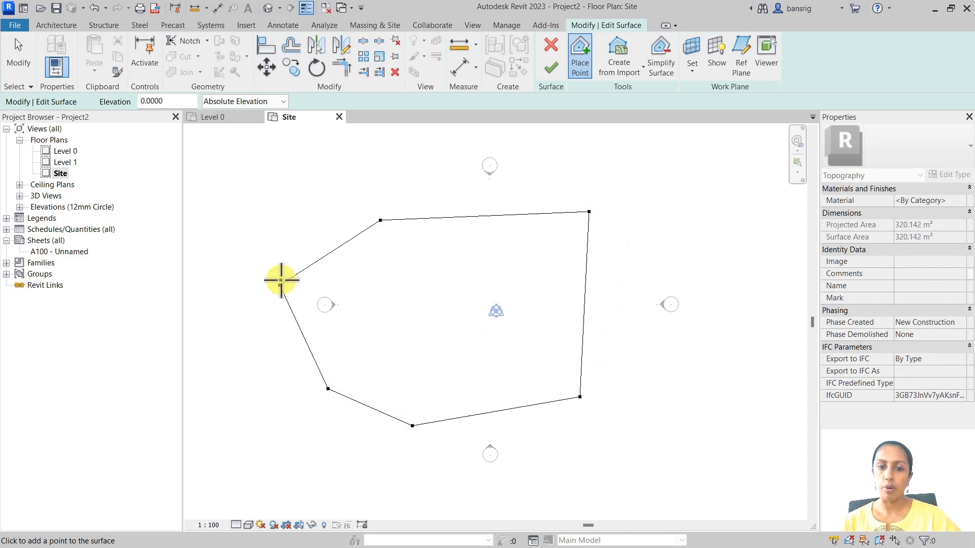
mouse_move(286, 261)
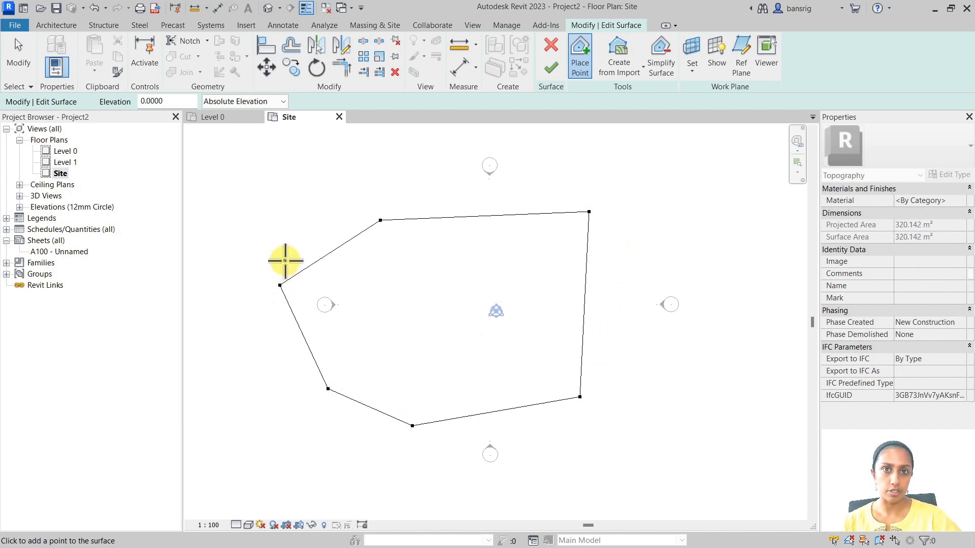
triple_click(166, 101)
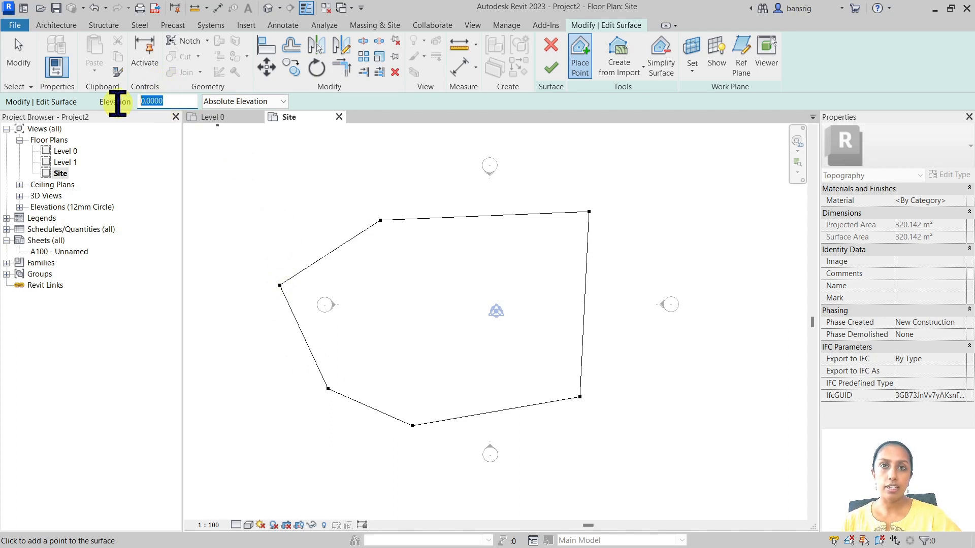
mouse_move(124, 128)
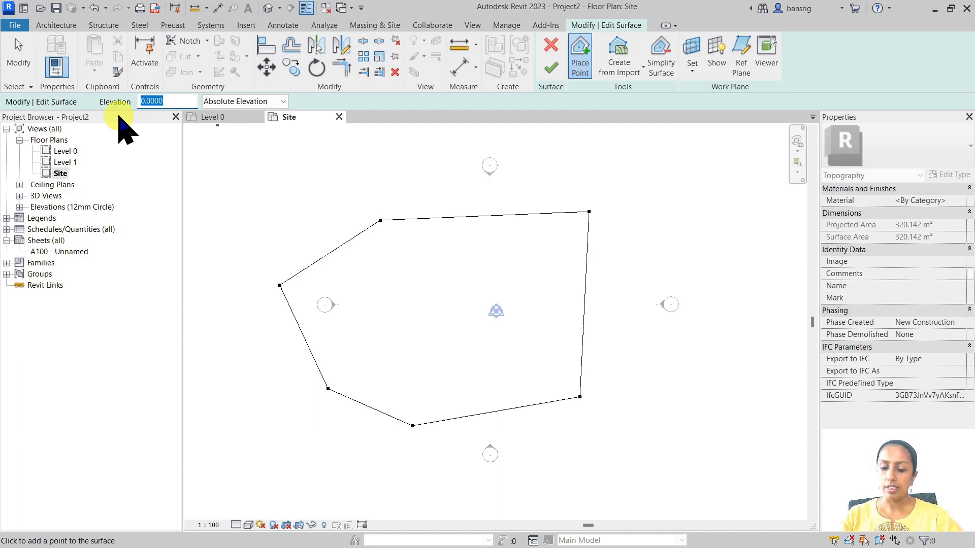
Set Elevation to 1m and place the inner ring of surface points
type("1m")
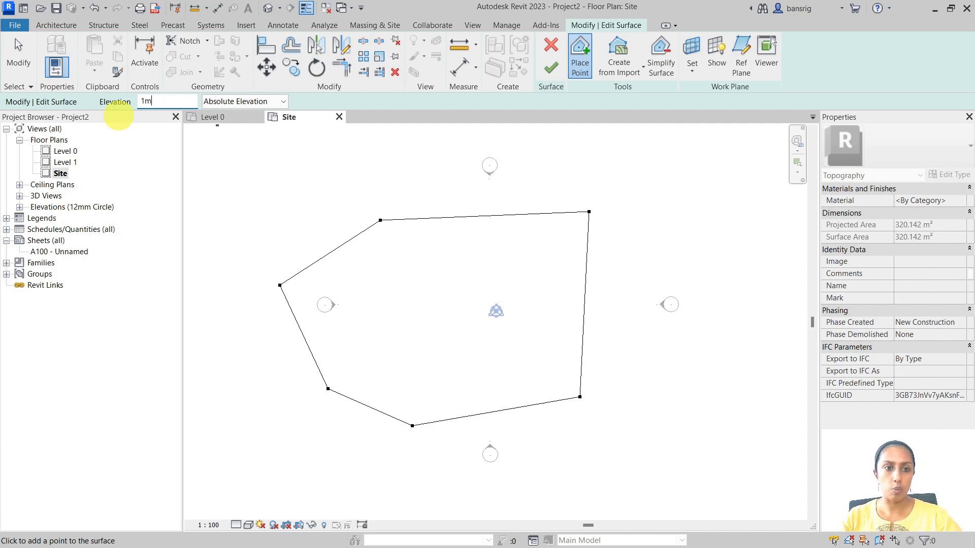
left_click(413, 273)
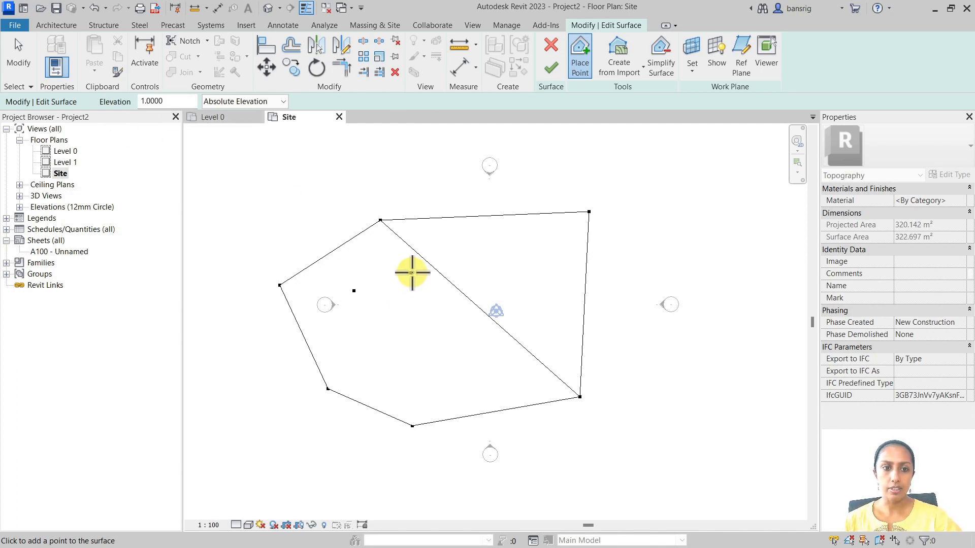
left_click(477, 248)
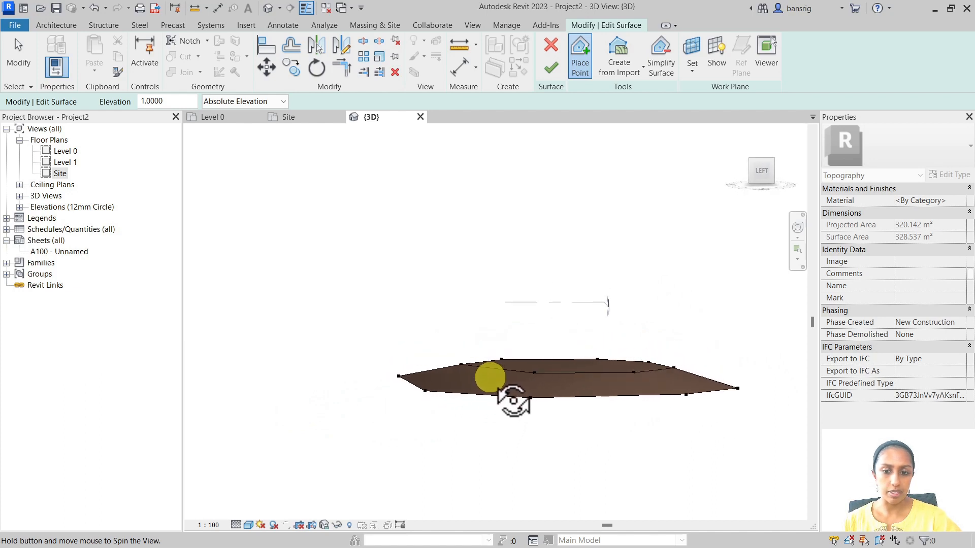
mouse_move(603, 401)
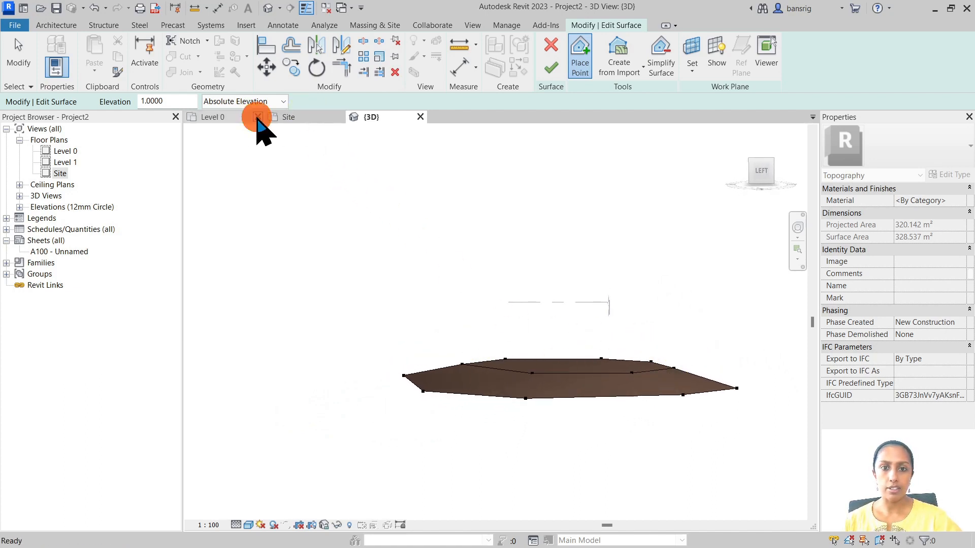
Tile the 3D and Site views, add the 2 m top ring and finish the surface
left_click(472, 25)
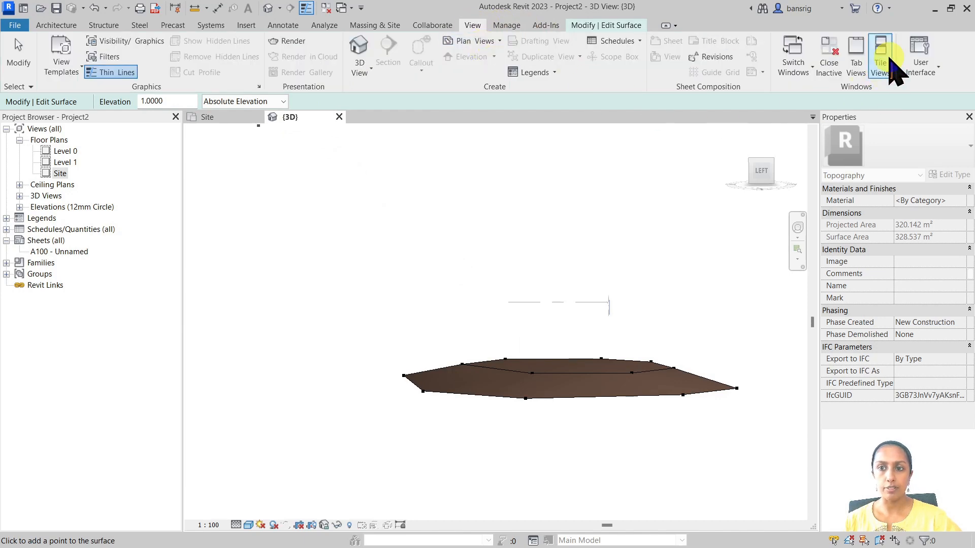
left_click(880, 56)
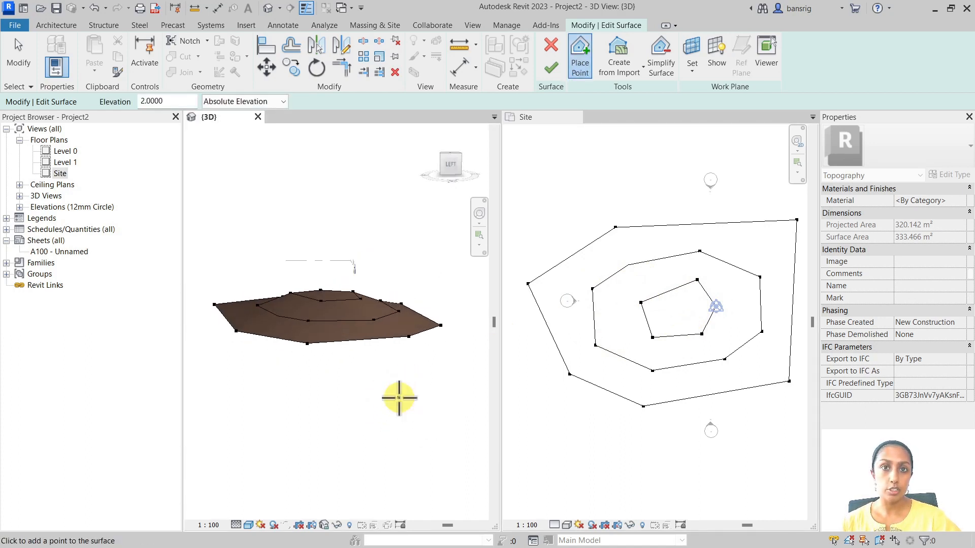
left_click(550, 67)
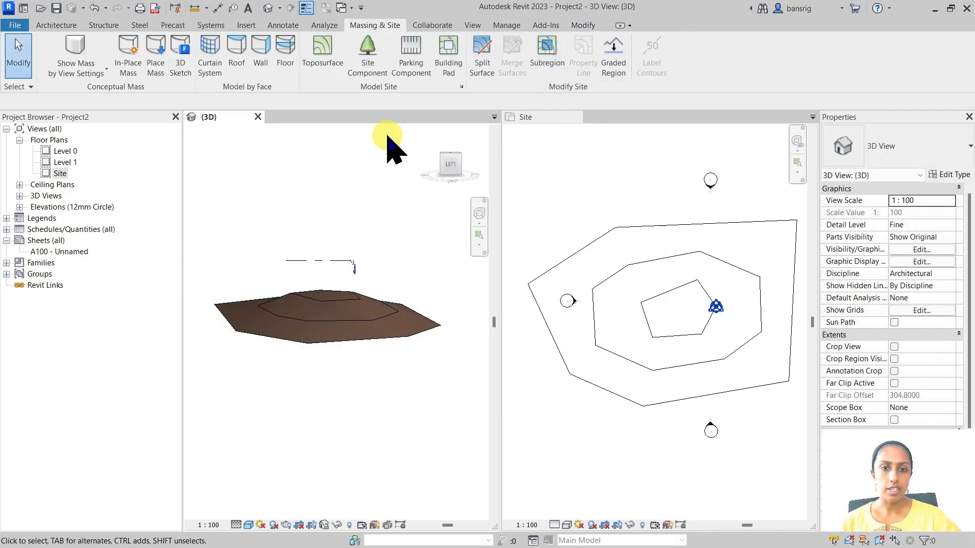
View the terrain profile in Section 1, then reopen the Site plan beside it
left_click(472, 25)
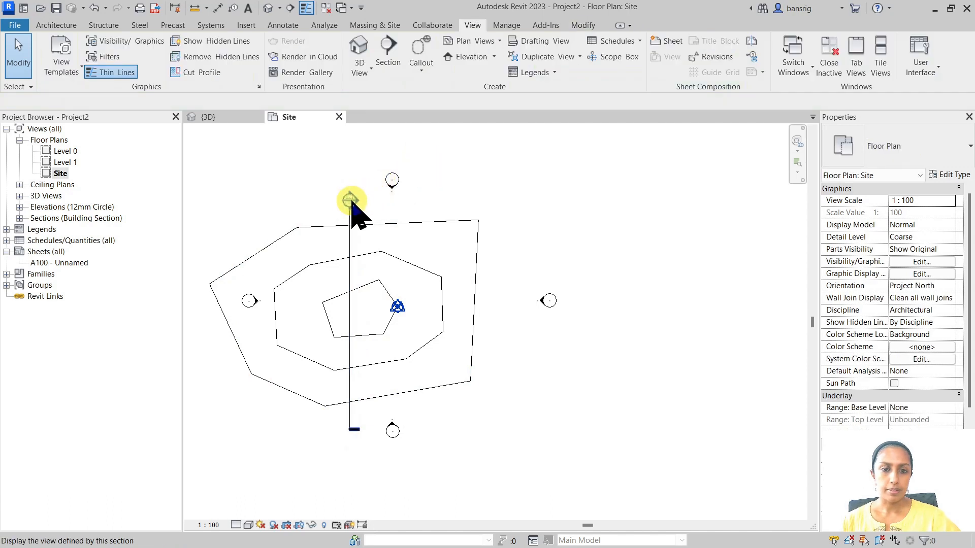
double_click(351, 199)
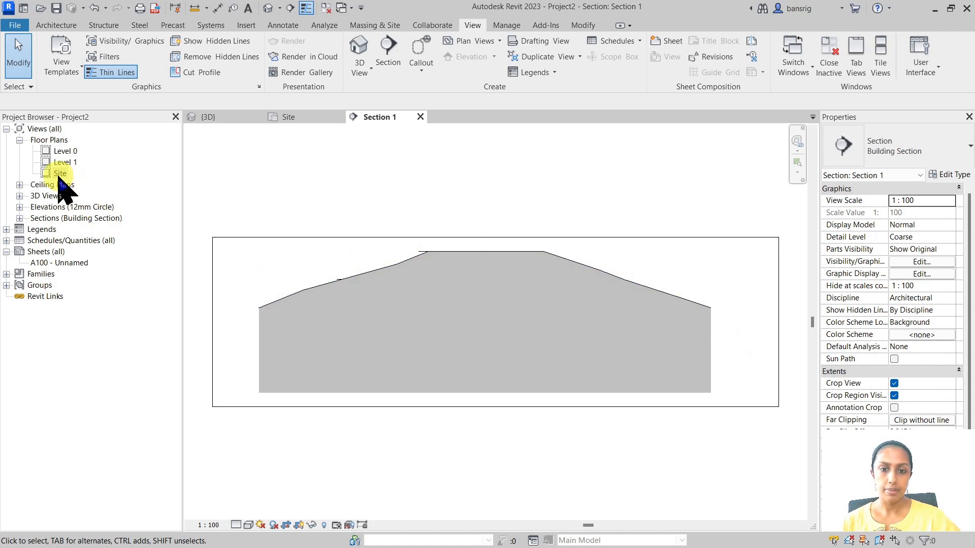
double_click(60, 173)
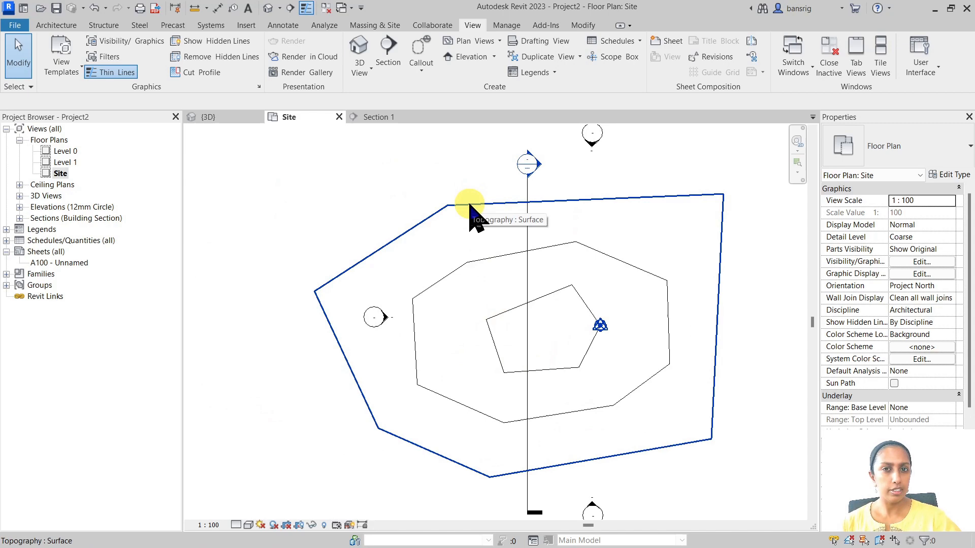
mouse_move(497, 220)
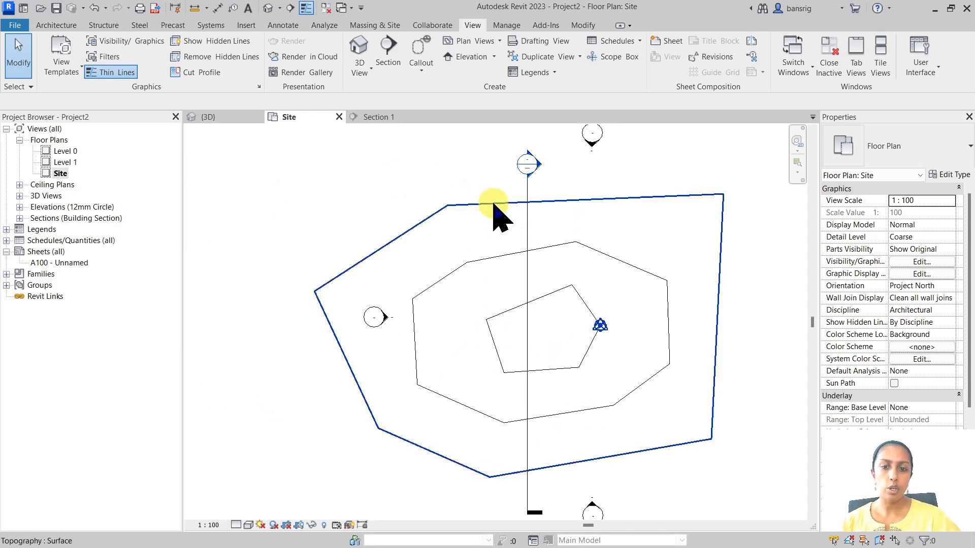
Edit the surface, add a ground-level point on the right and delete the stray one
double_click(495, 205)
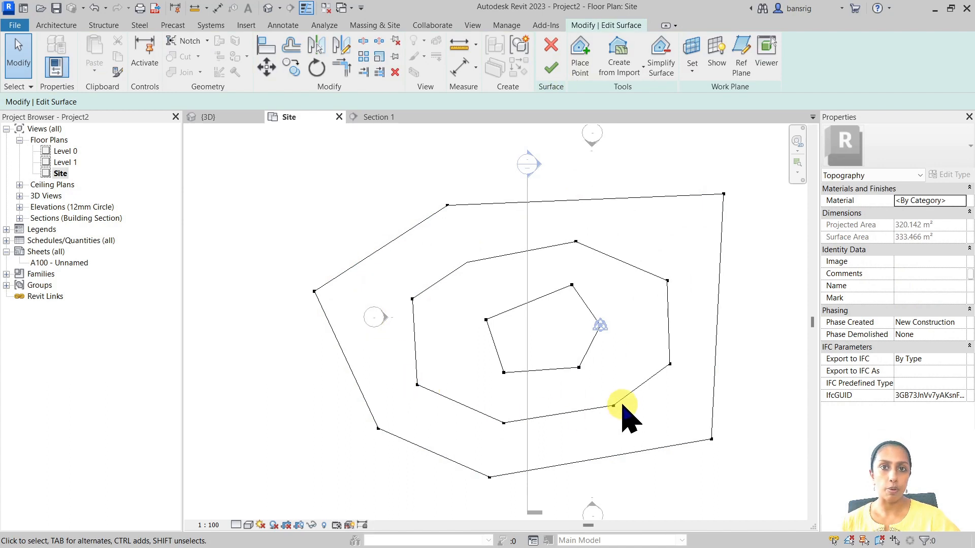
left_click(616, 405)
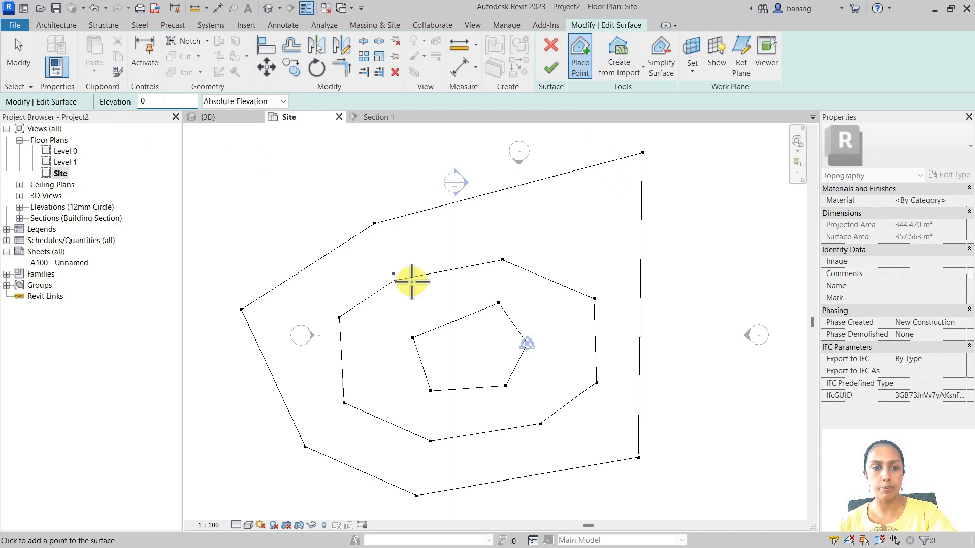
left_click(696, 326)
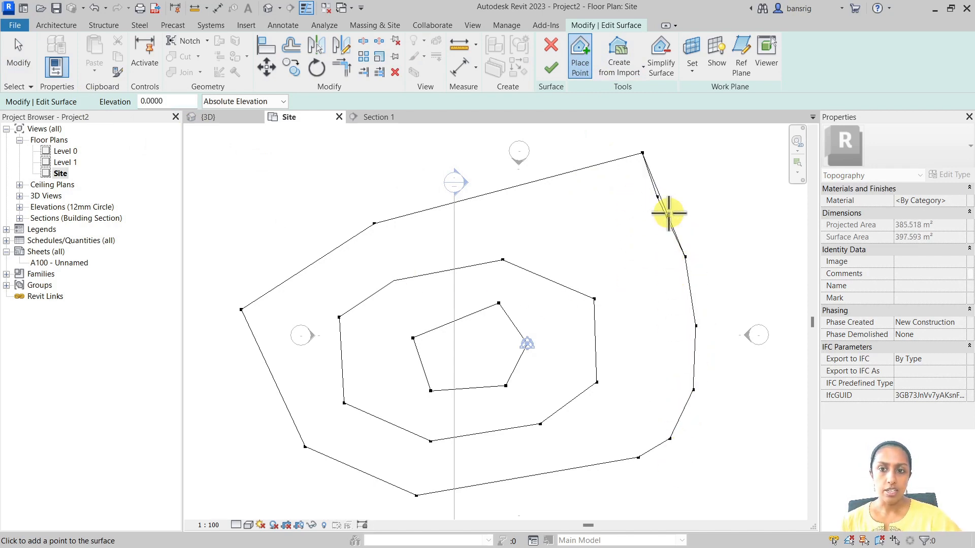
left_click(668, 214)
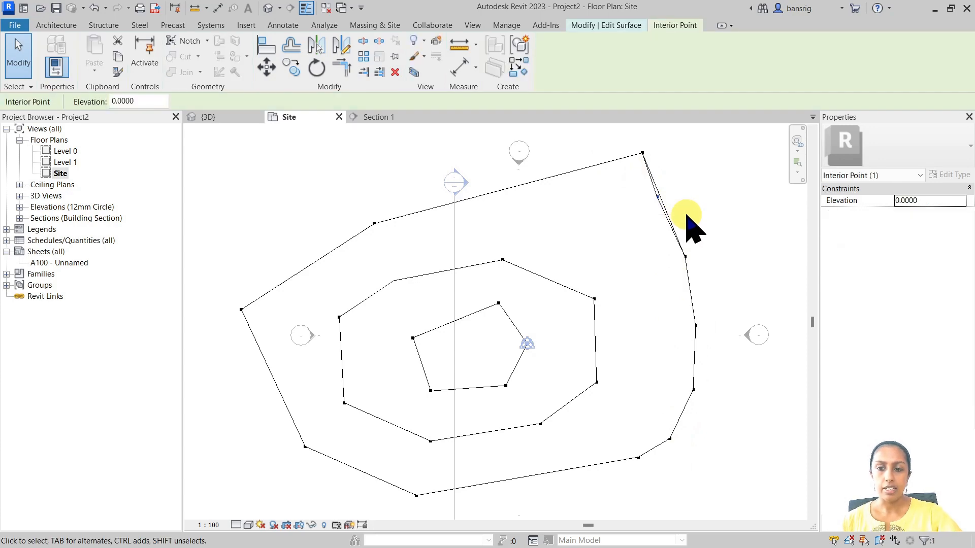
left_click(645, 153)
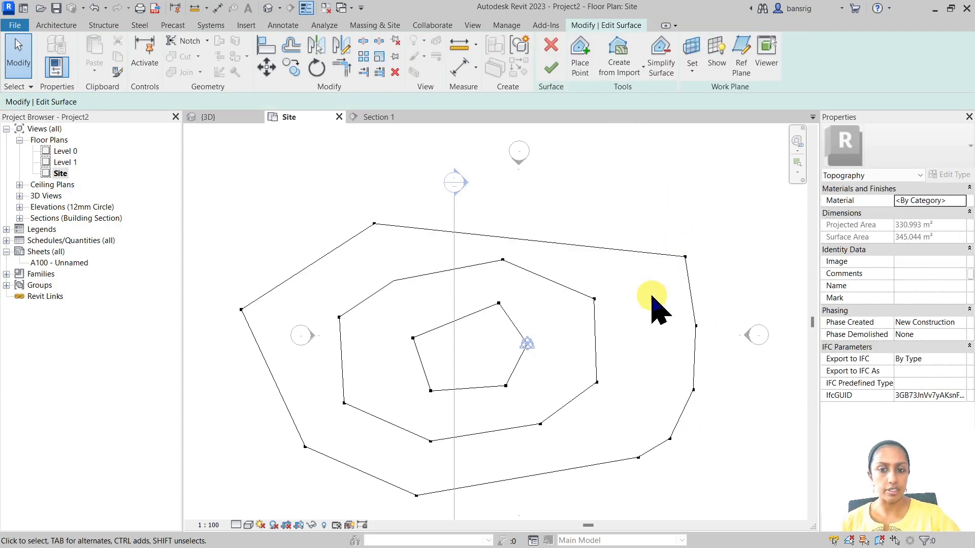
Add a ground-level point above the top edge and lower one platform point to 1.5 m
left_click(580, 55)
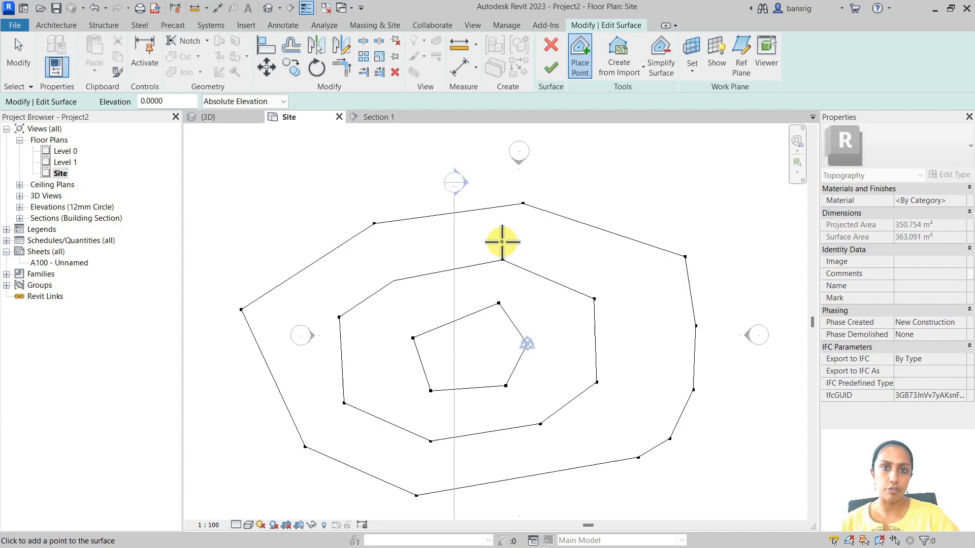
left_click(18, 50)
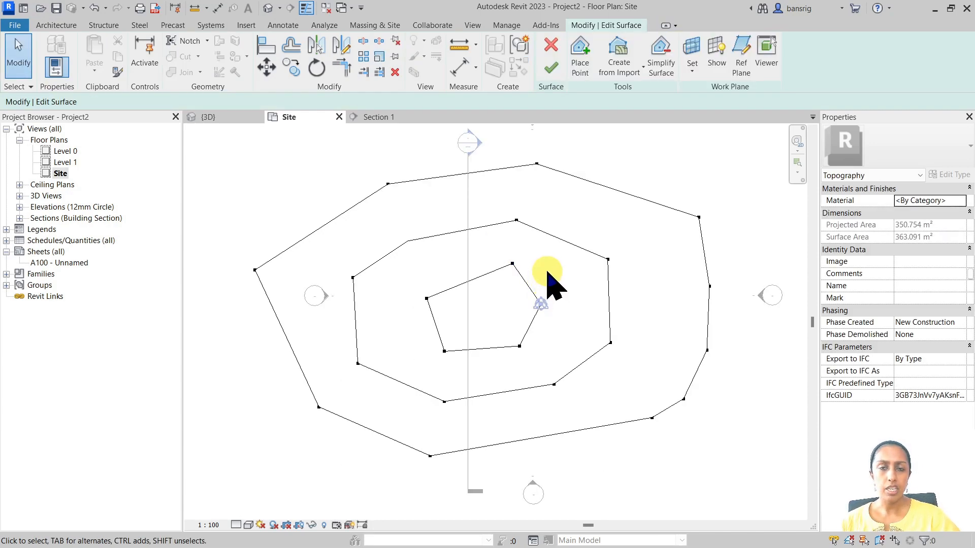
mouse_move(507, 258)
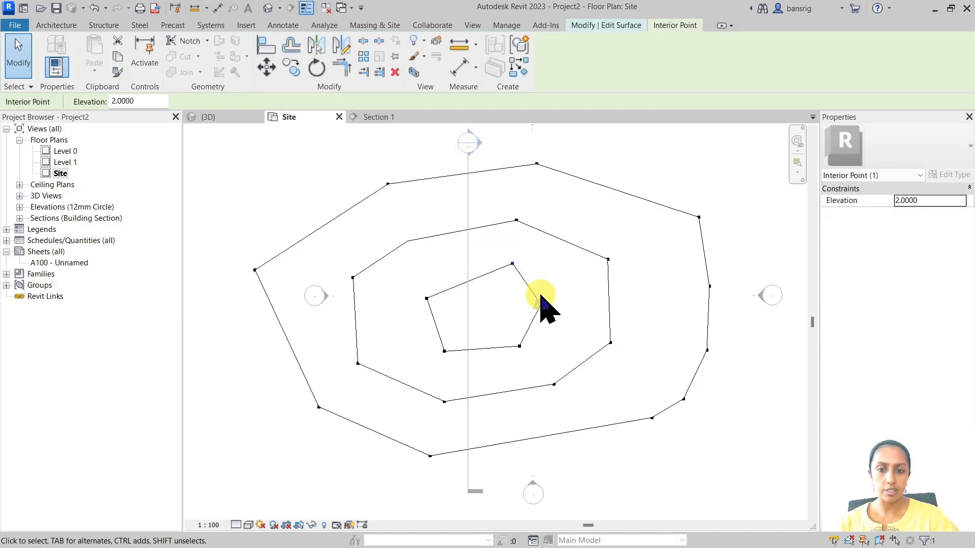
mouse_move(943, 211)
type("1.5000")
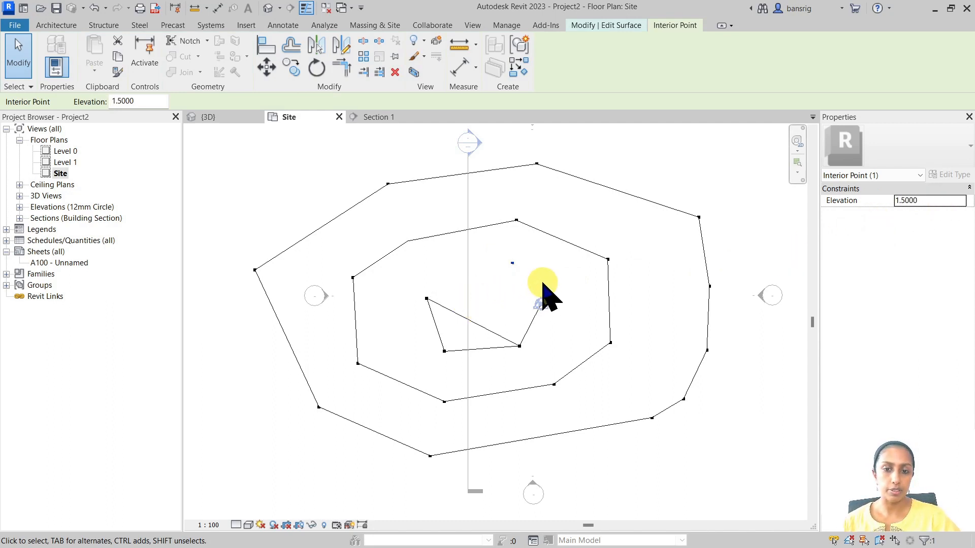
left_click(208, 116)
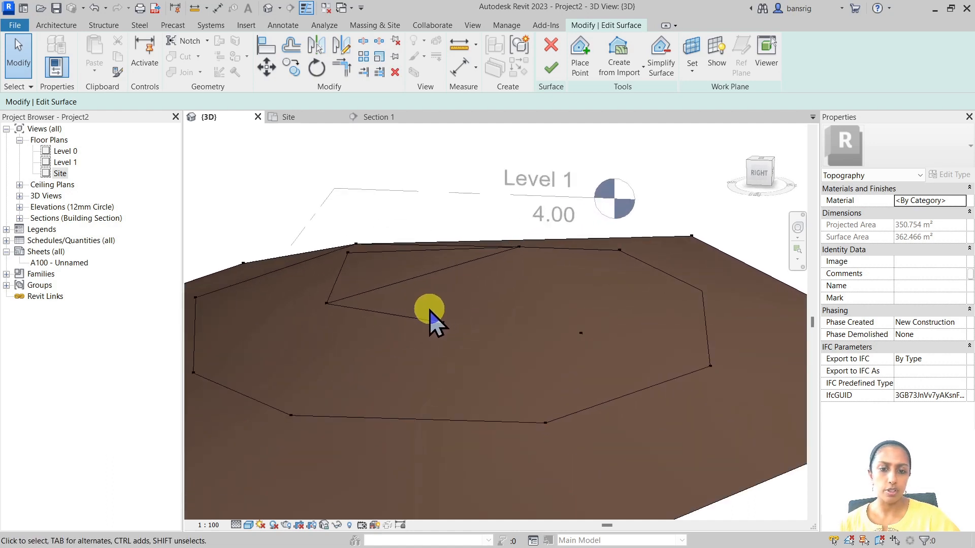
Inspect the reshaped terrain in 3D and Section 1 before finishing the surface
left_click(428, 310)
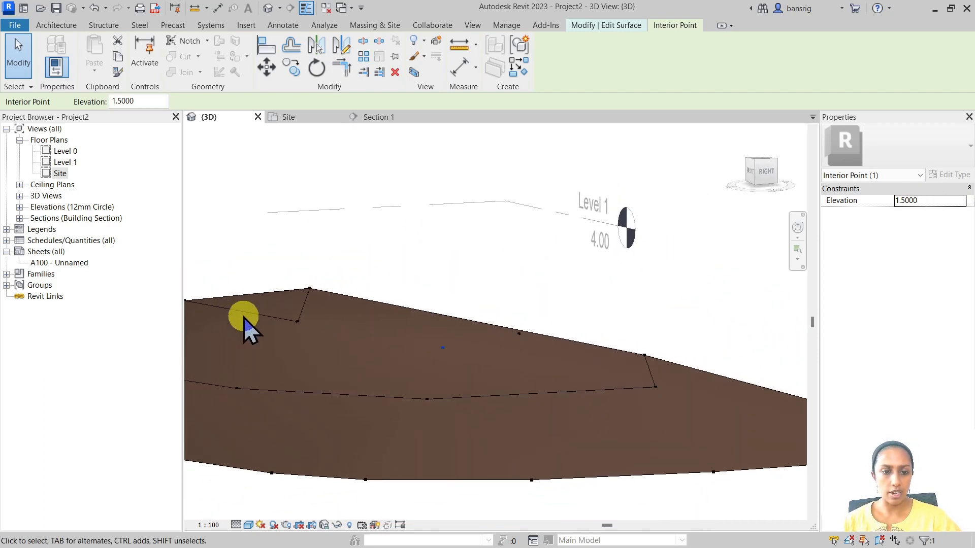
mouse_move(411, 352)
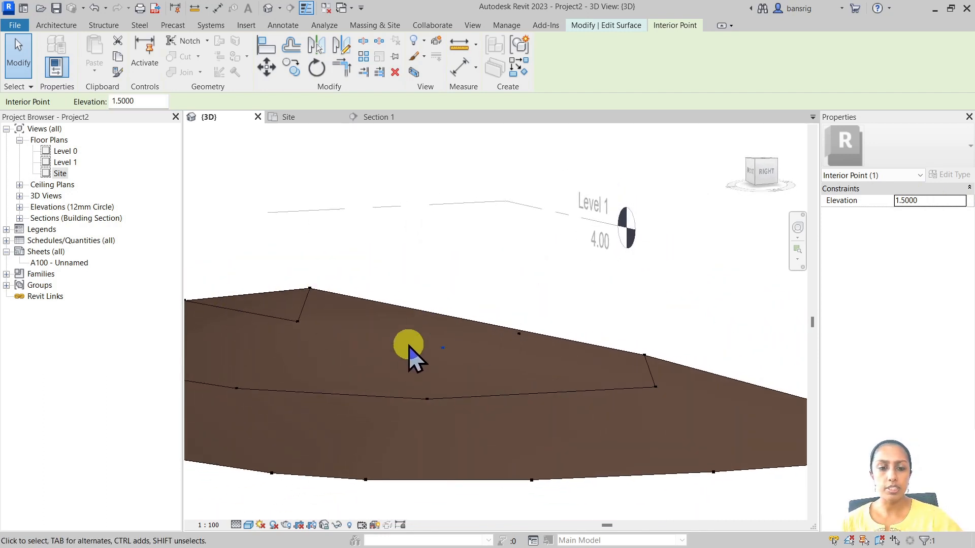
mouse_move(525, 357)
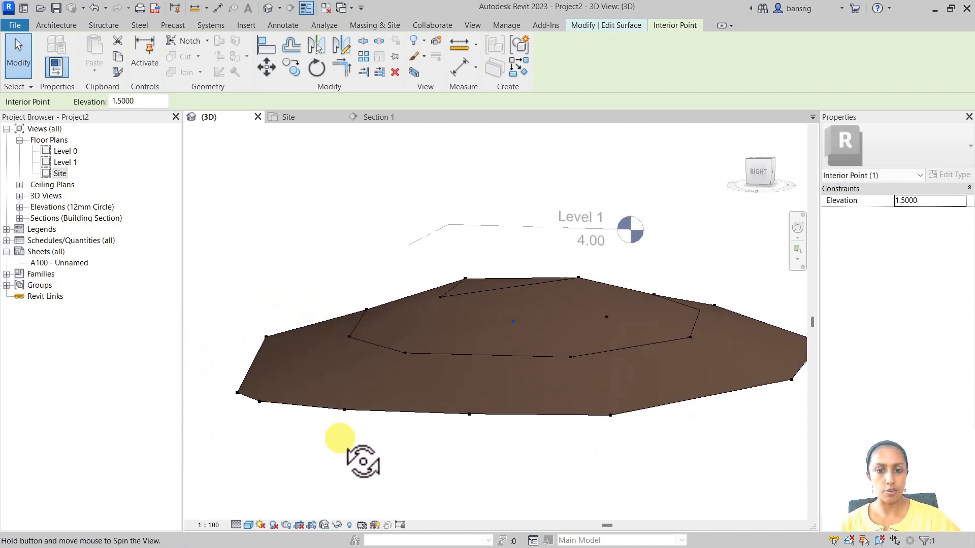
left_click(378, 117)
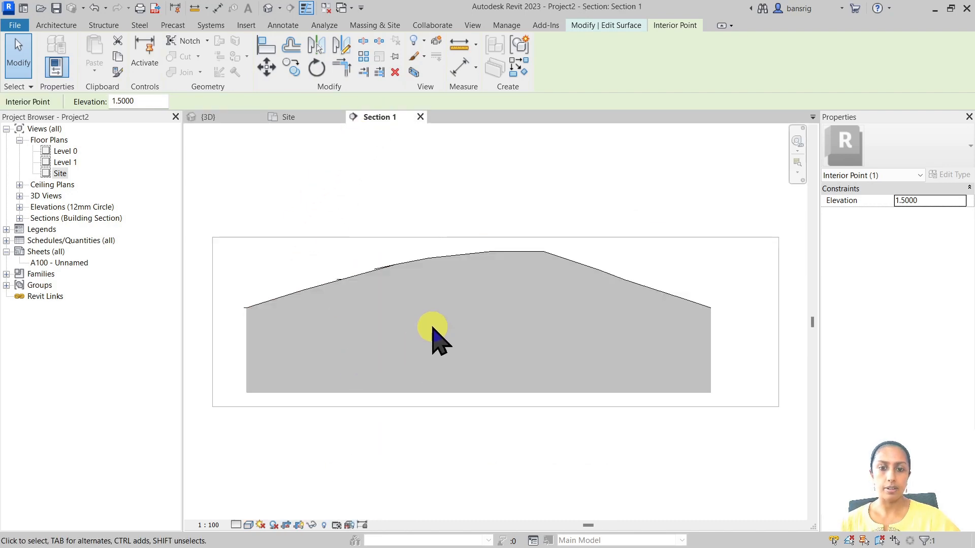
left_click(288, 117)
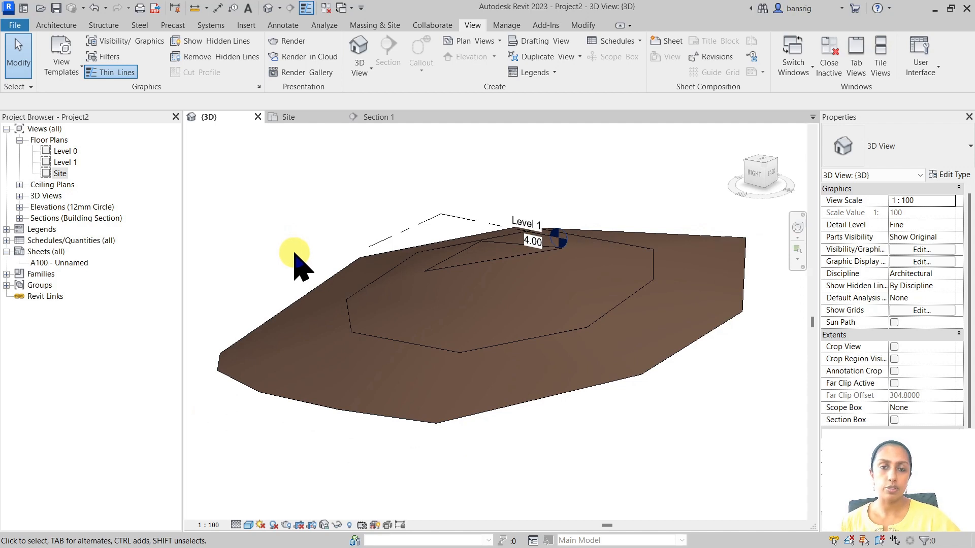
mouse_move(373, 32)
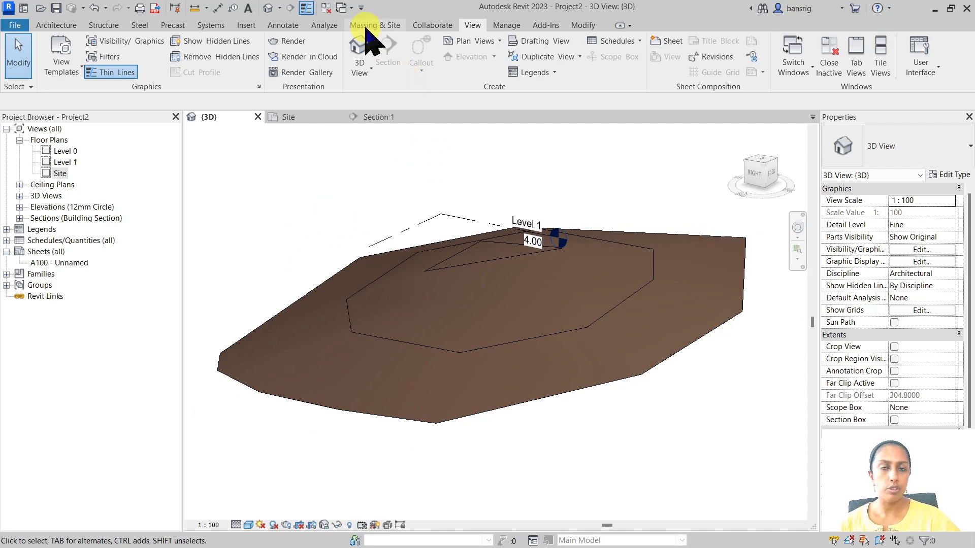
In Site Settings, set contours at 1.0 m intervals with 0.5 m additional increments
left_click(374, 24)
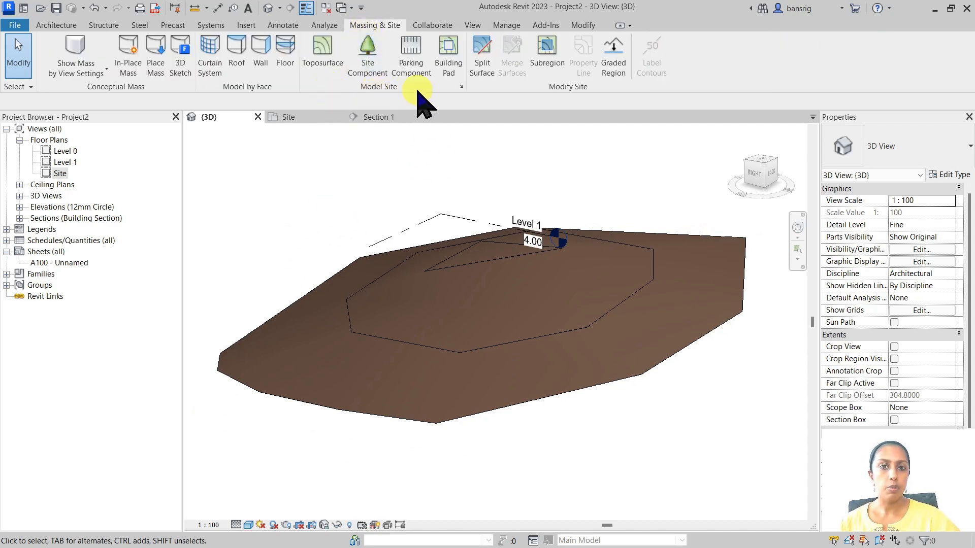
mouse_move(462, 86)
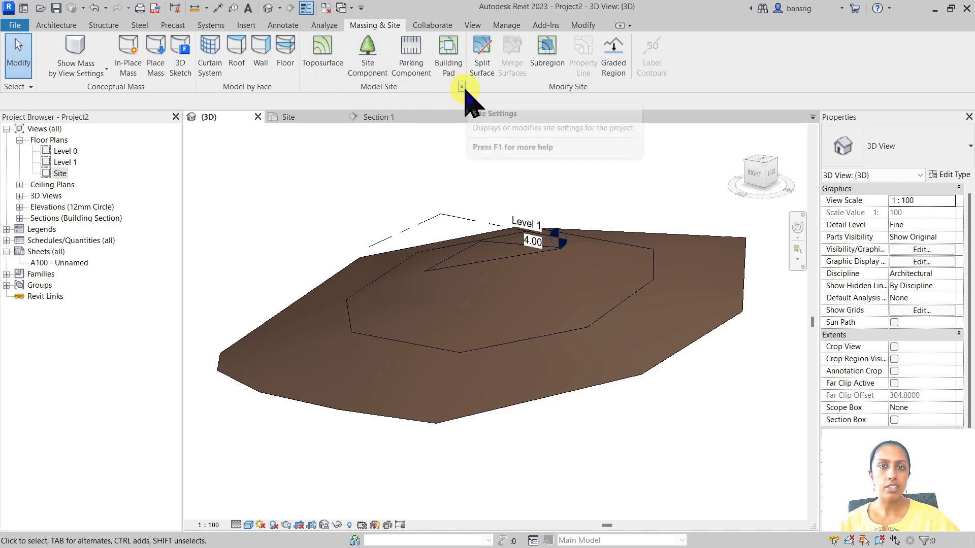
mouse_move(461, 87)
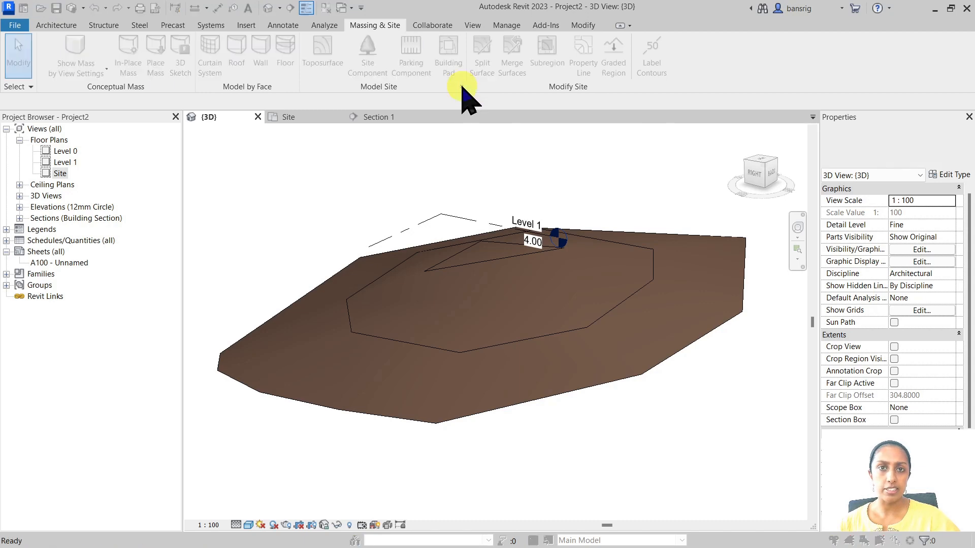
left_click(463, 86)
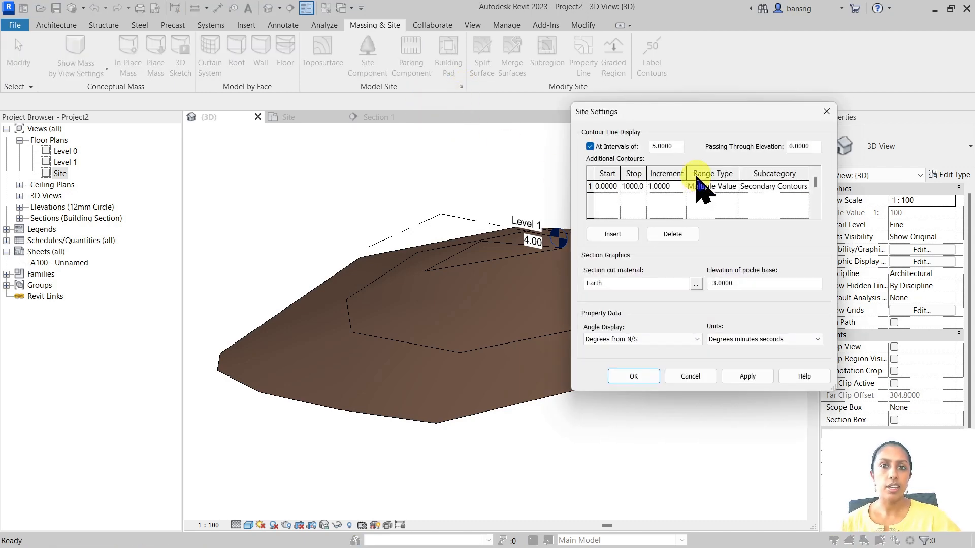
mouse_move(379, 349)
type(".5")
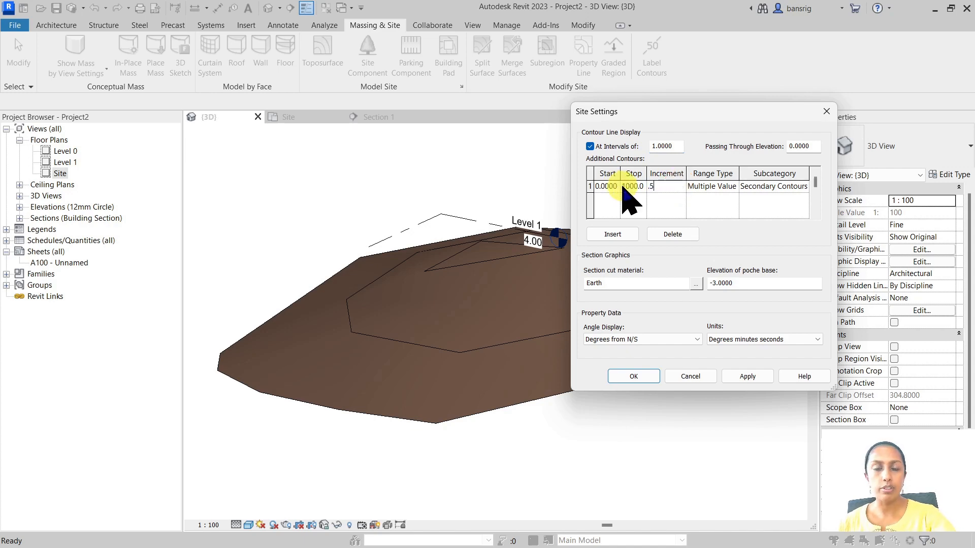
left_click(632, 375)
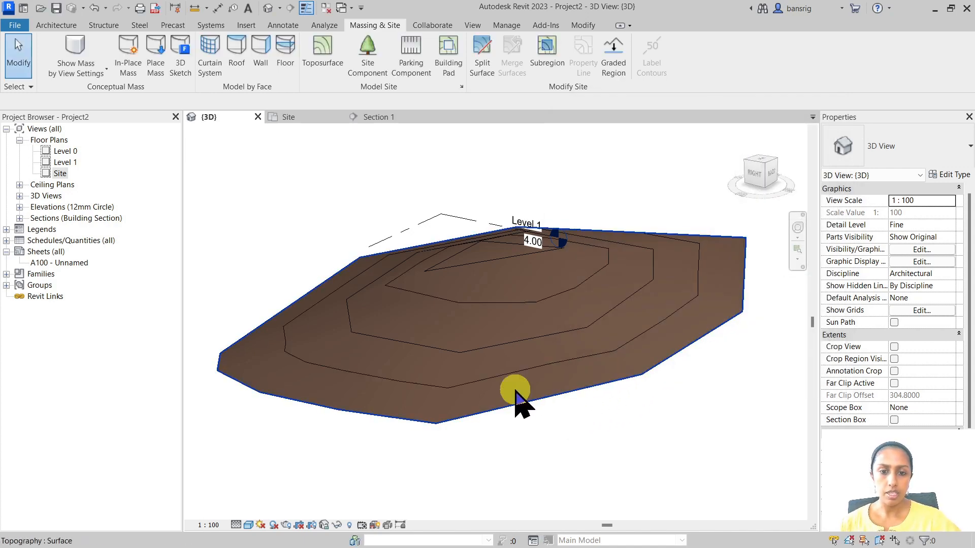
Zoom into the Site plan to check the alternating primary and secondary contours
left_click(59, 173)
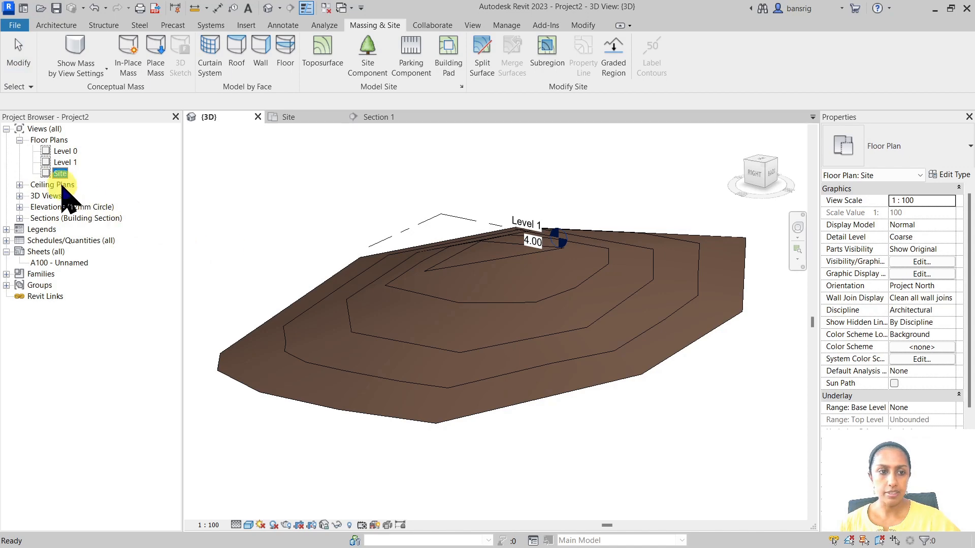
double_click(60, 172)
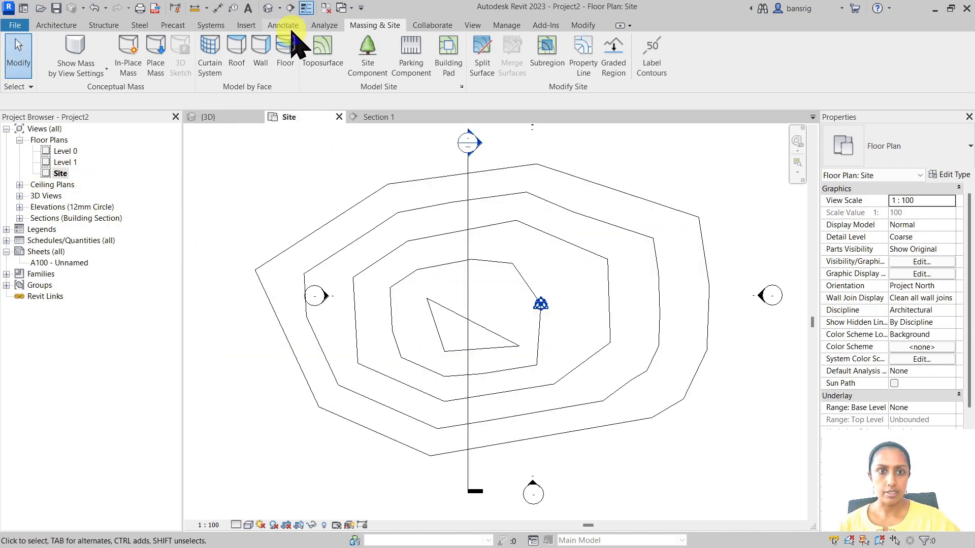
mouse_move(271, 199)
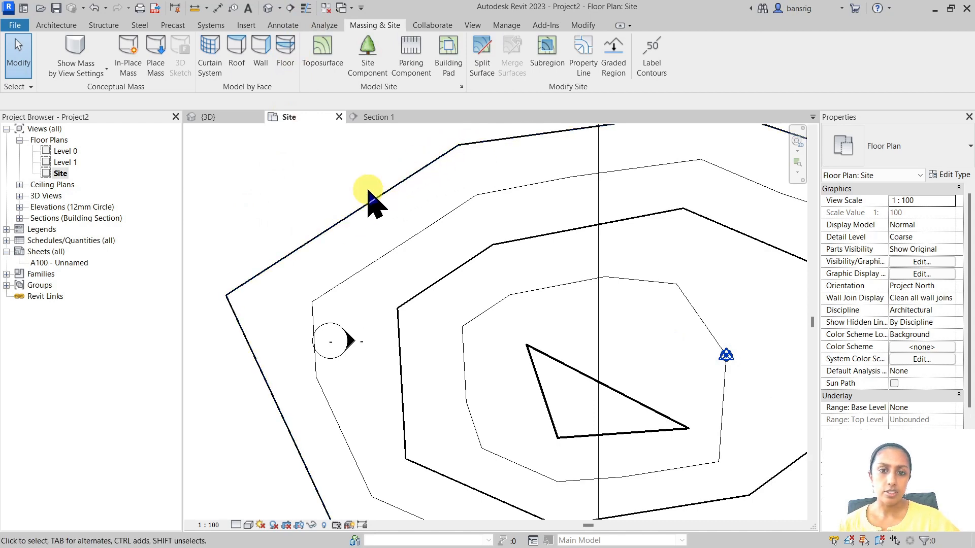
mouse_move(292, 463)
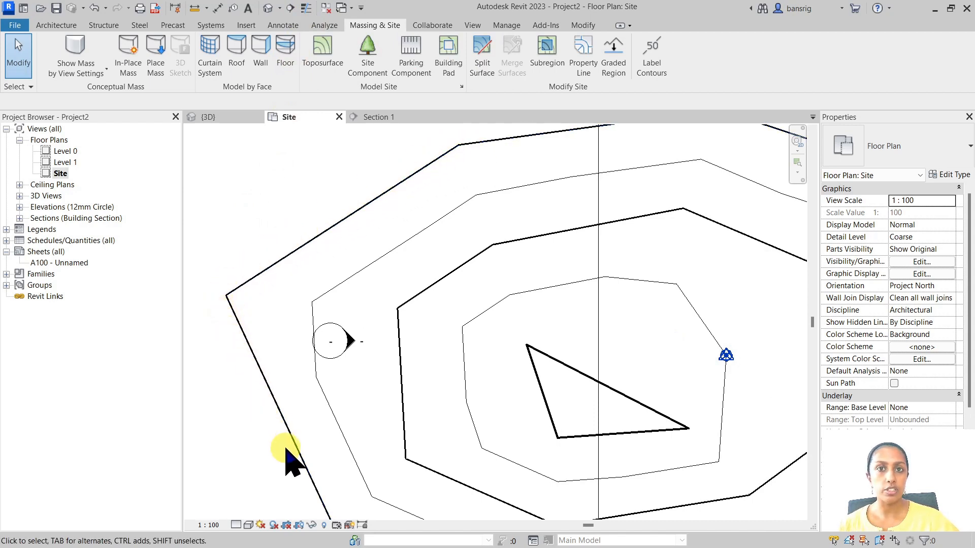
mouse_move(357, 199)
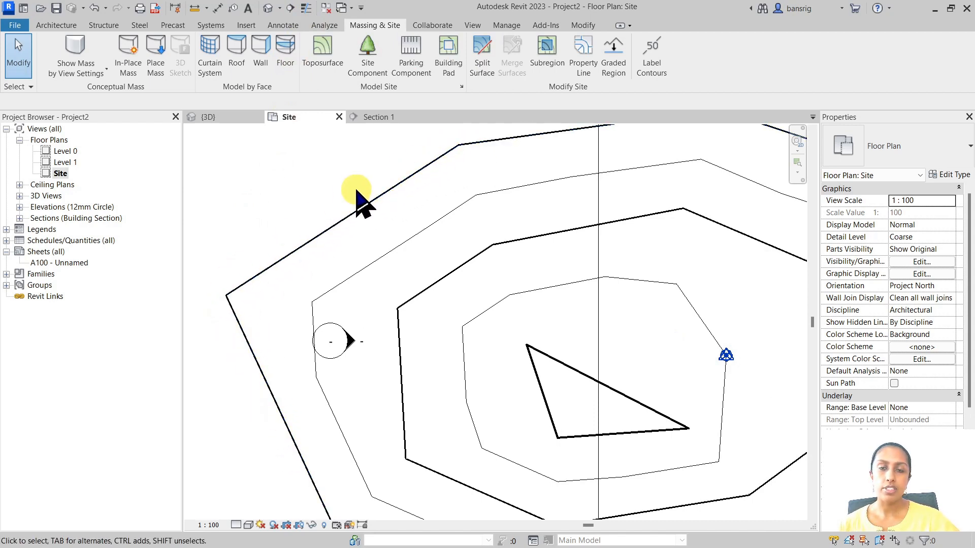
left_click(422, 305)
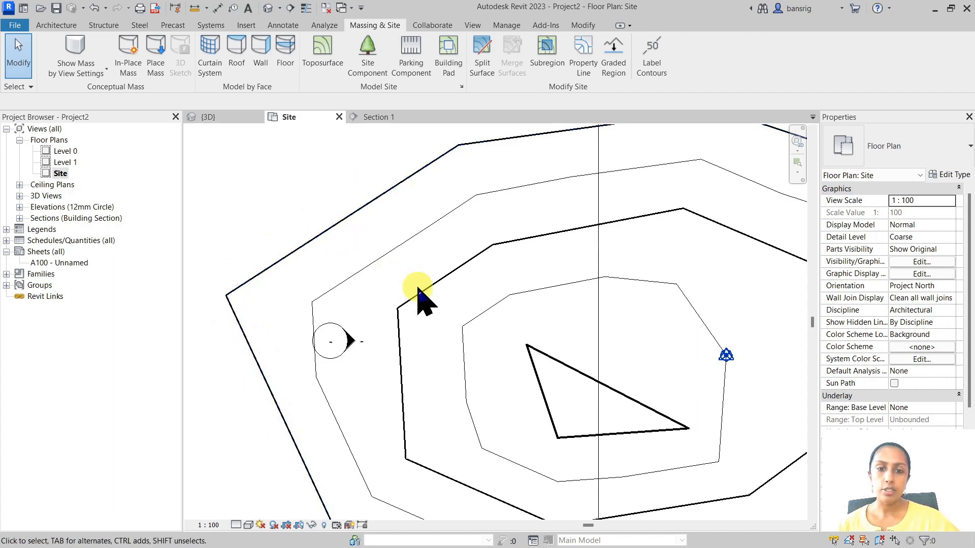
mouse_move(336, 436)
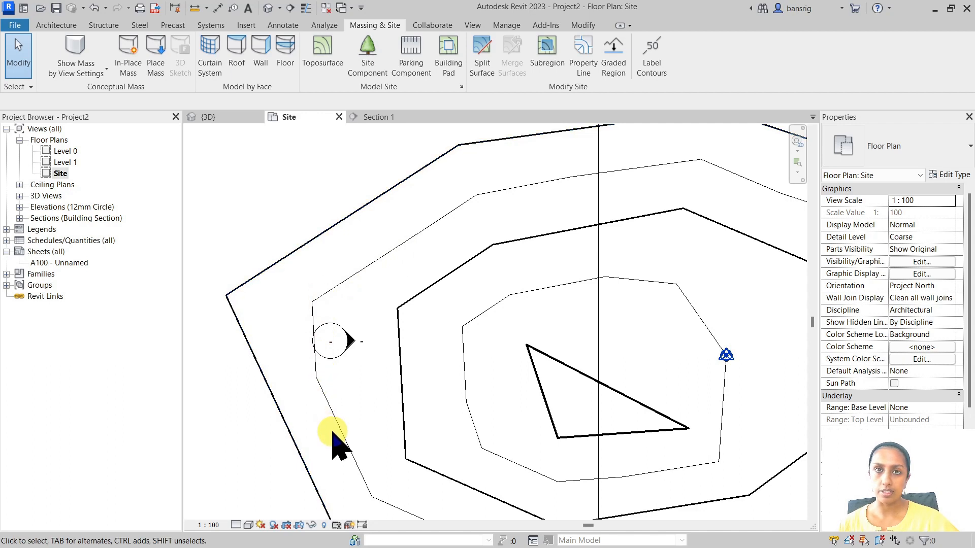
mouse_move(404, 224)
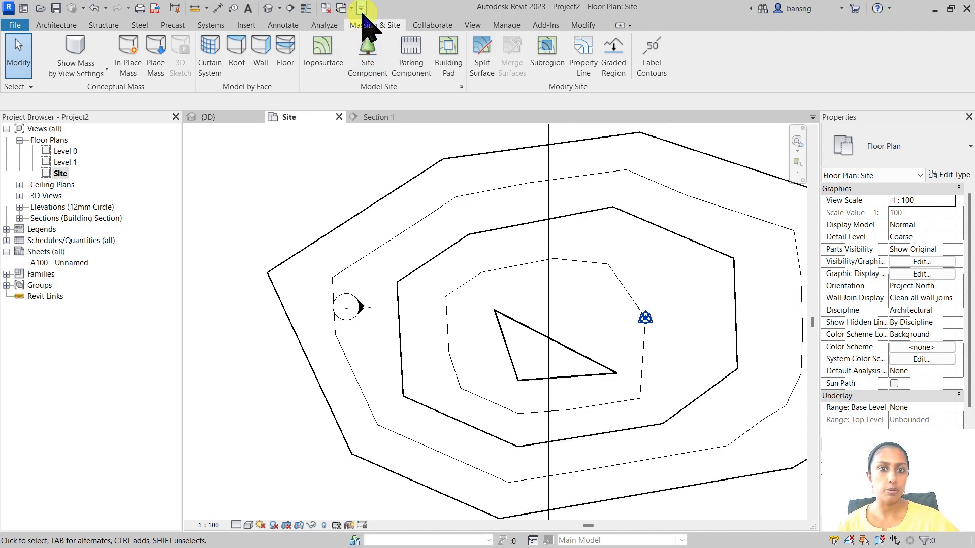
mouse_move(651, 56)
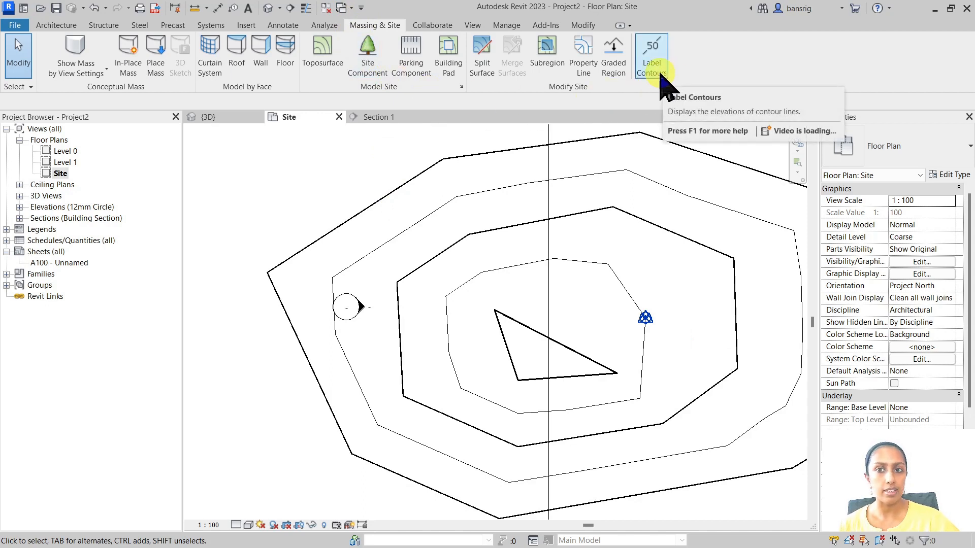
Draw Label Contours lines across the upper-left and lower contours to show elevations
left_click(651, 56)
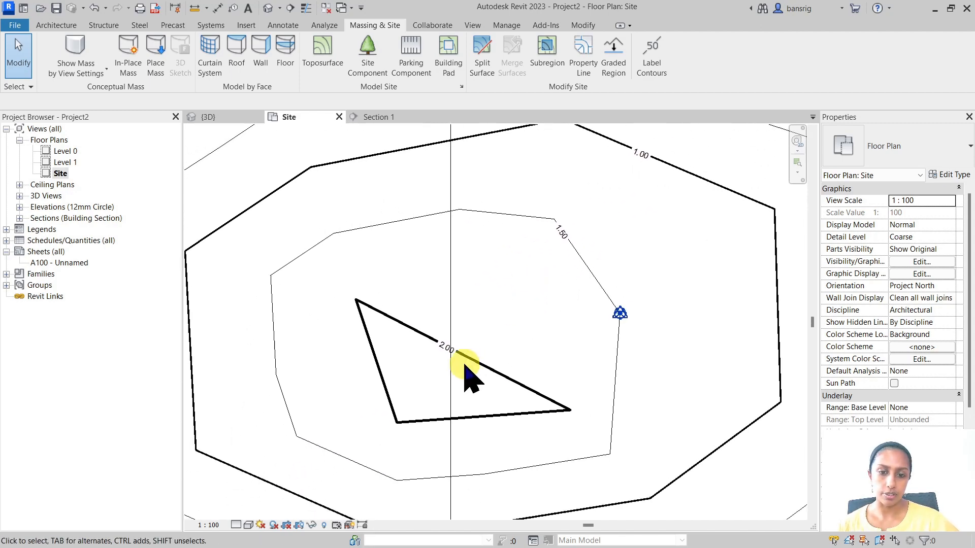
left_click(651, 55)
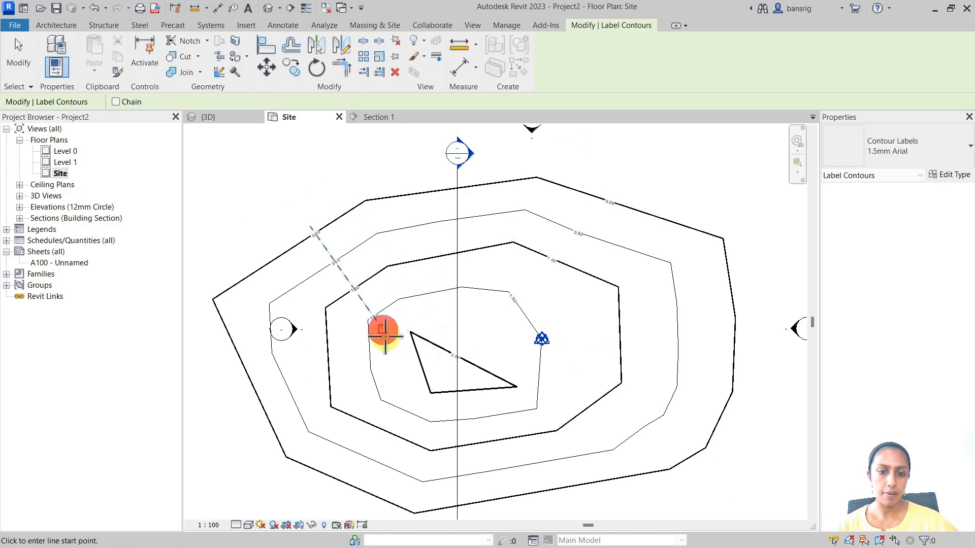
mouse_move(711, 474)
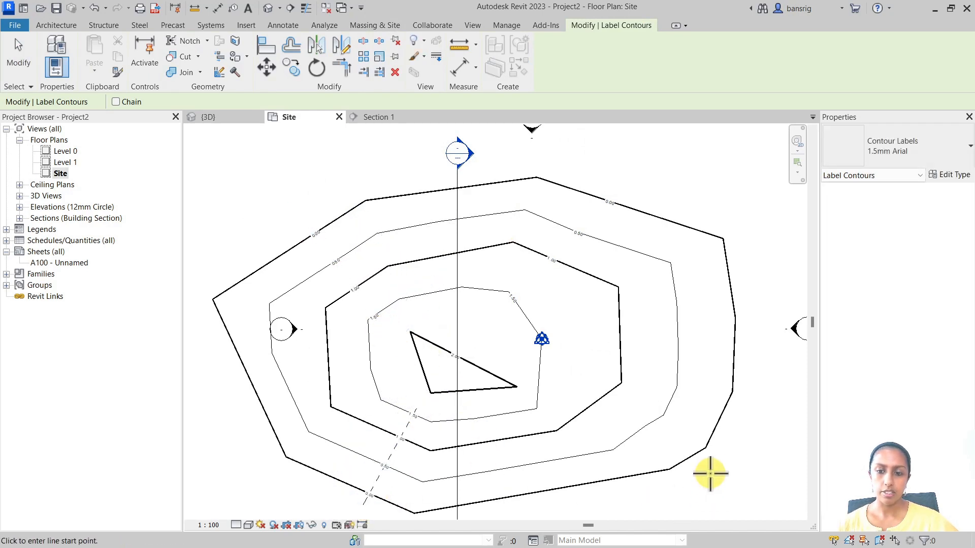
mouse_move(619, 451)
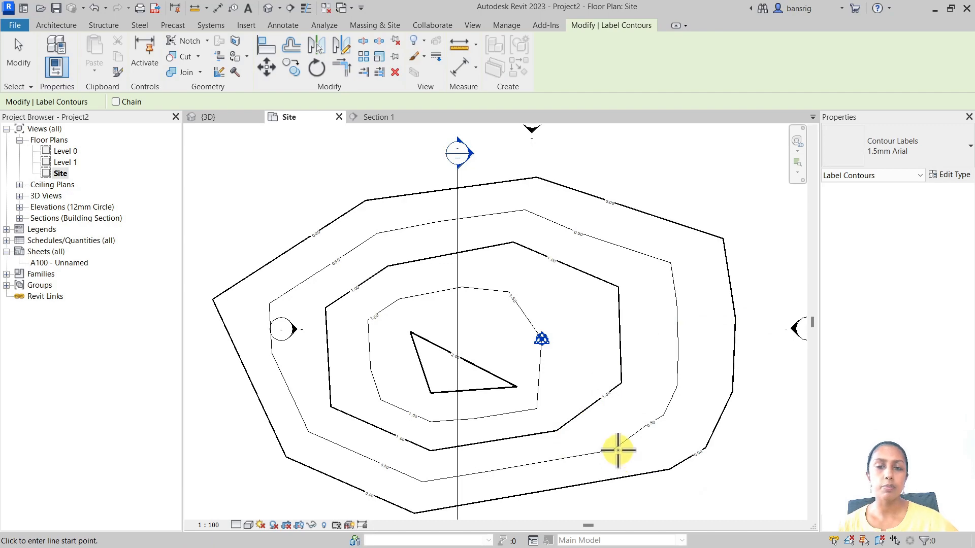
mouse_move(588, 482)
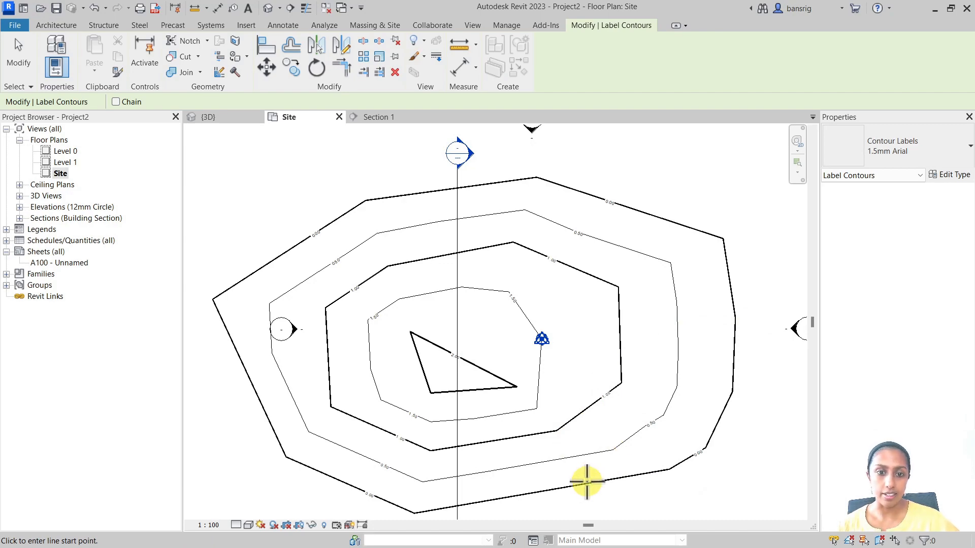
left_click(207, 116)
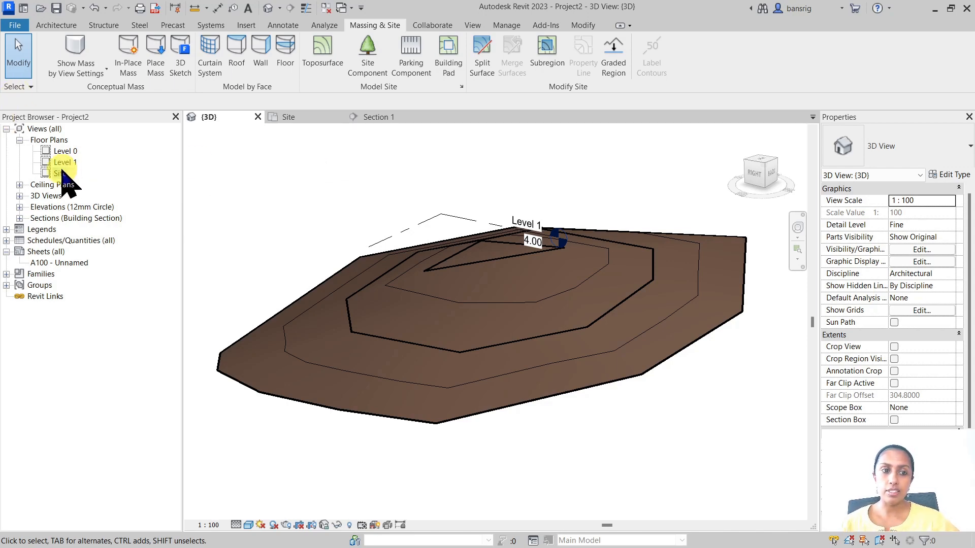
Switch to the Site floor plan and start a new toposurface from Massing & Site
double_click(60, 173)
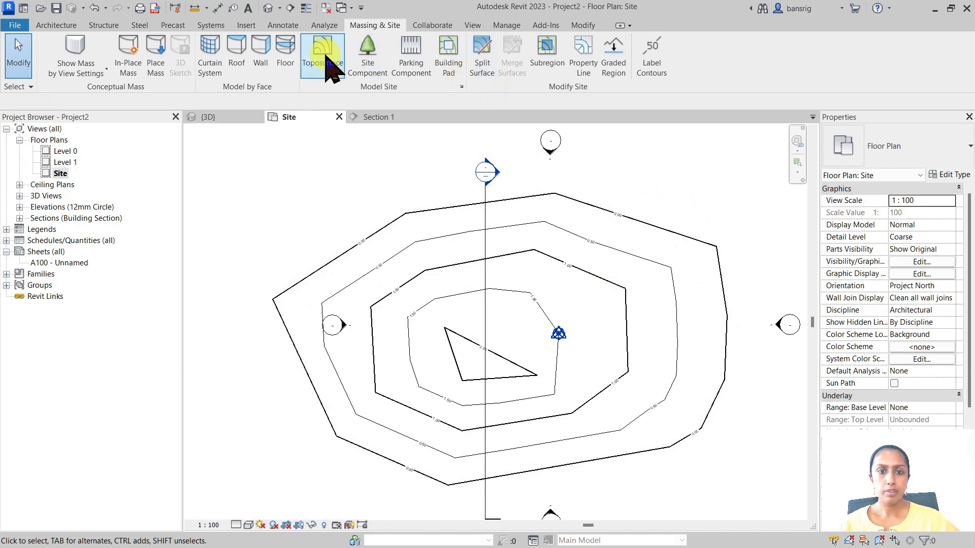
left_click(322, 50)
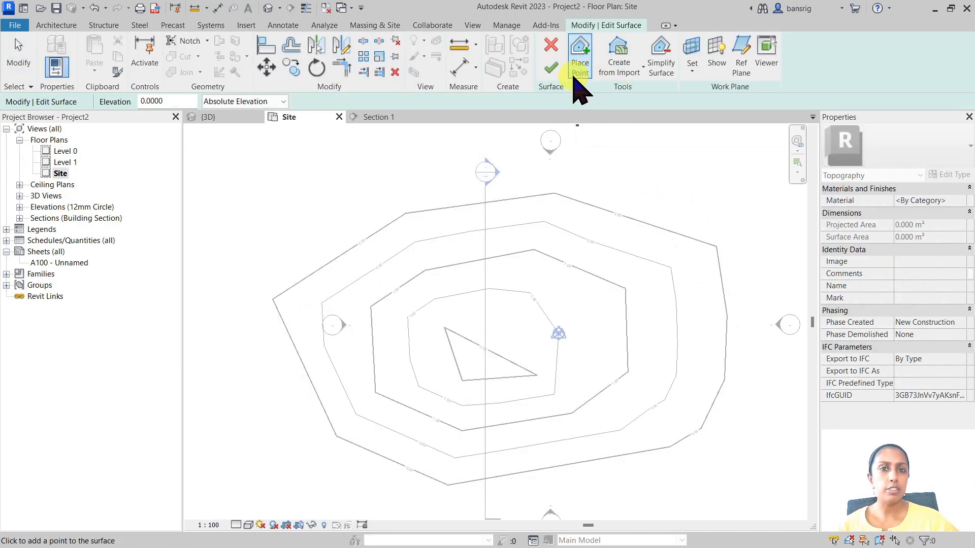
mouse_move(579, 56)
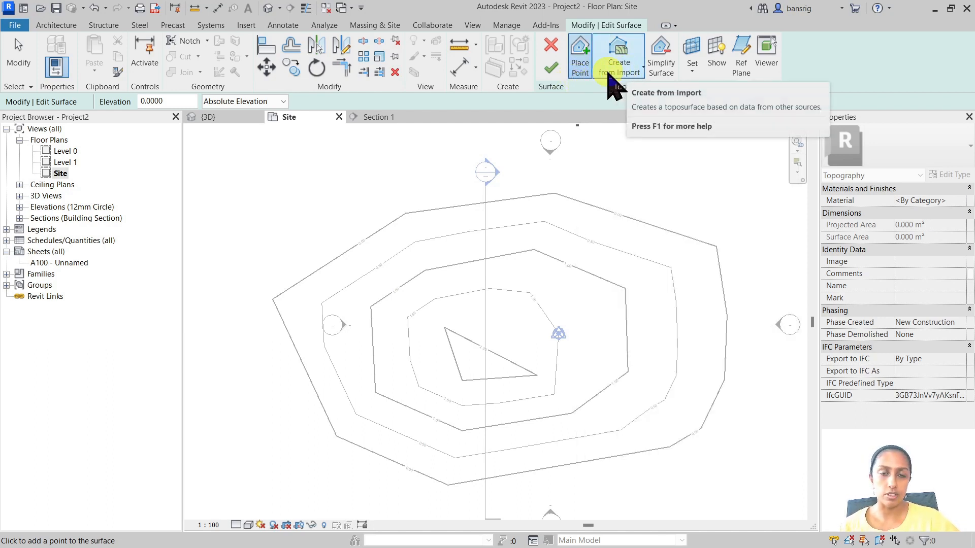
mouse_move(619, 55)
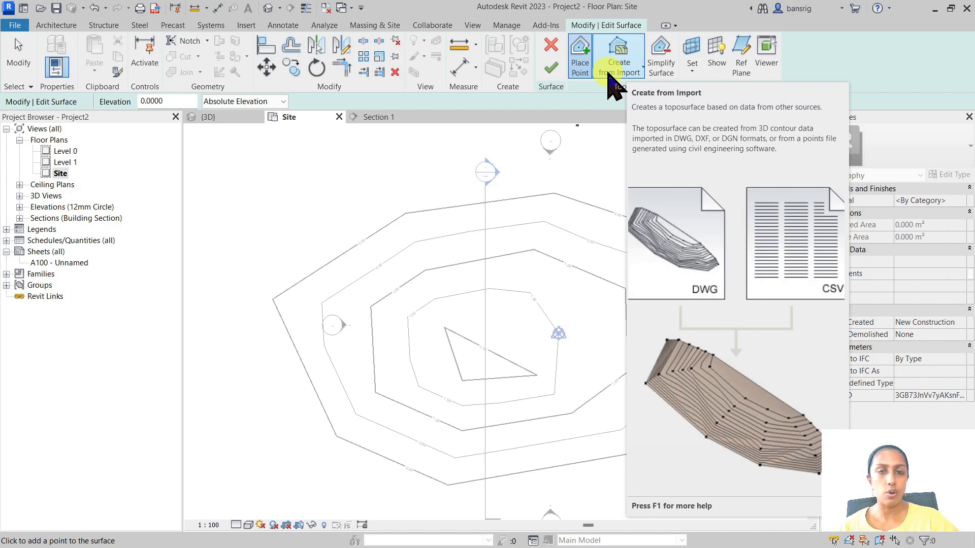